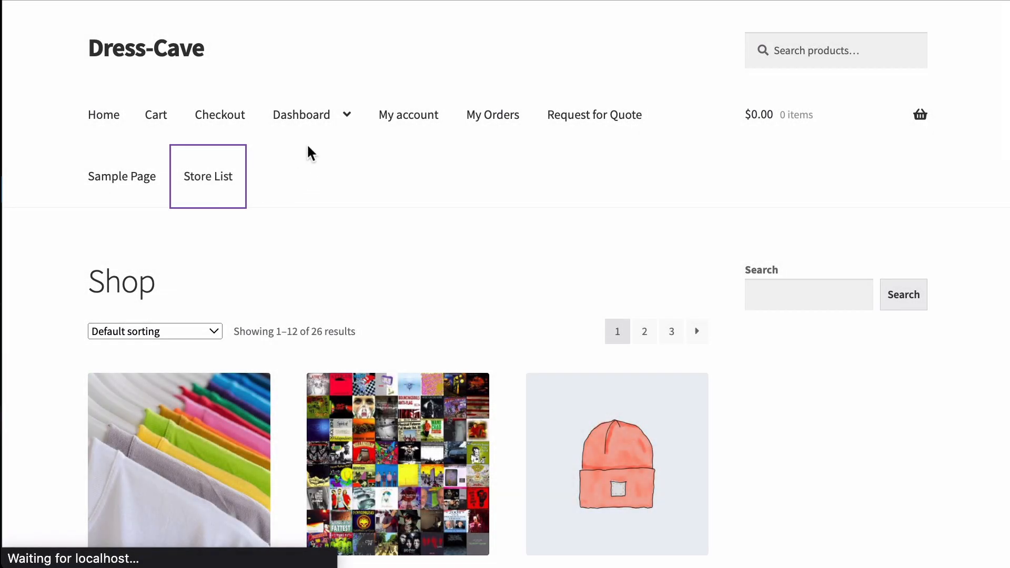
Step: View dummy_store_3's store page from the Store List and scroll to its Badges widget
left_click(207, 176)
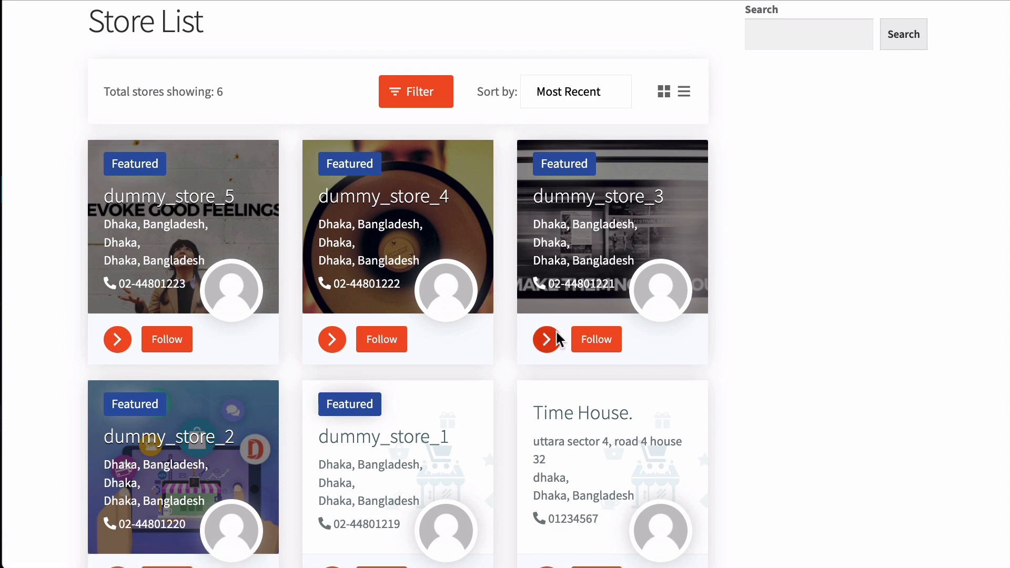
left_click(547, 340)
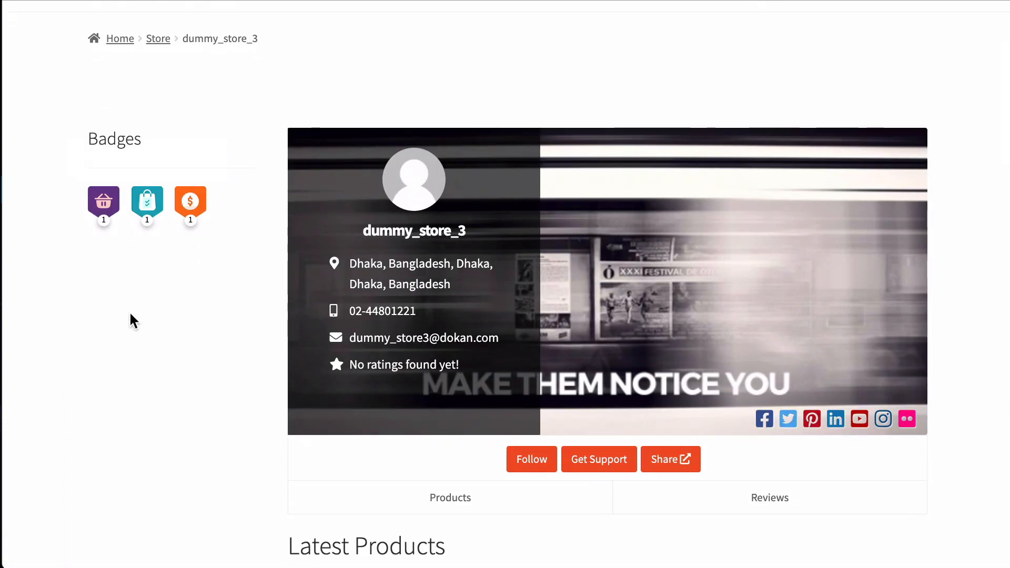
scroll("down", 3)
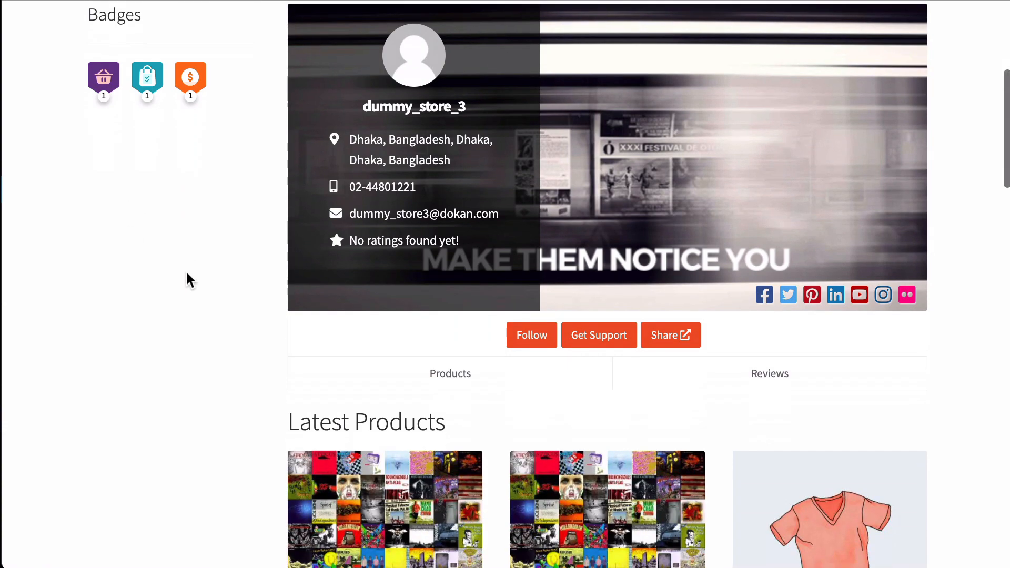
scroll("down", 3)
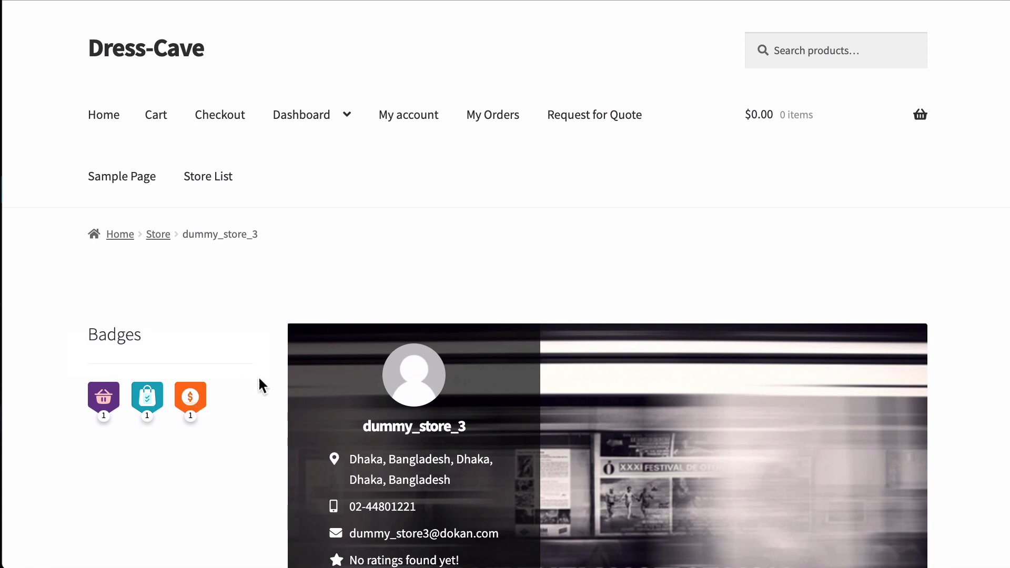
scroll("down", 3)
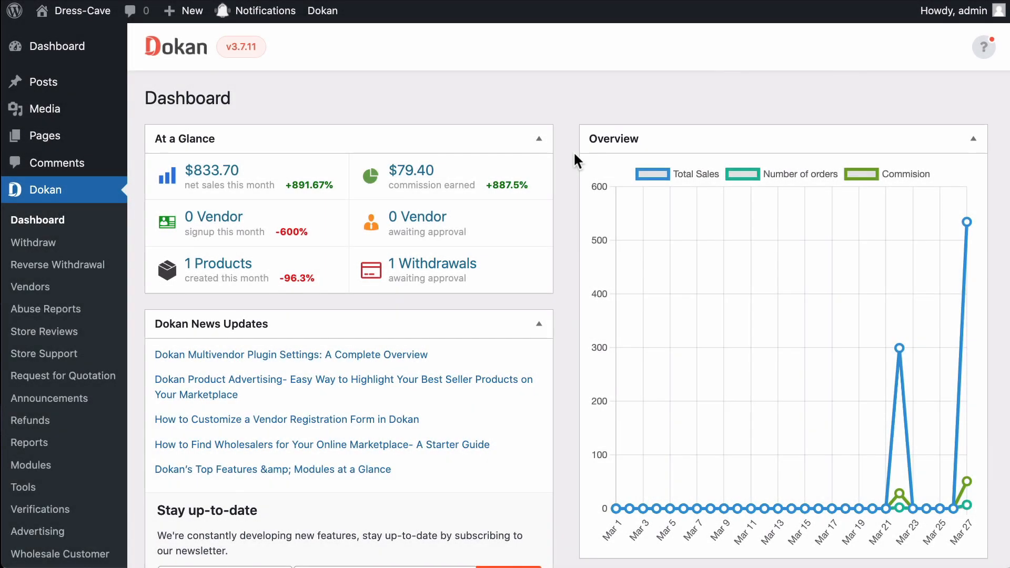
Step: Enable the Seller Badge toggle on the Dokan Modules page
scroll("down", 3)
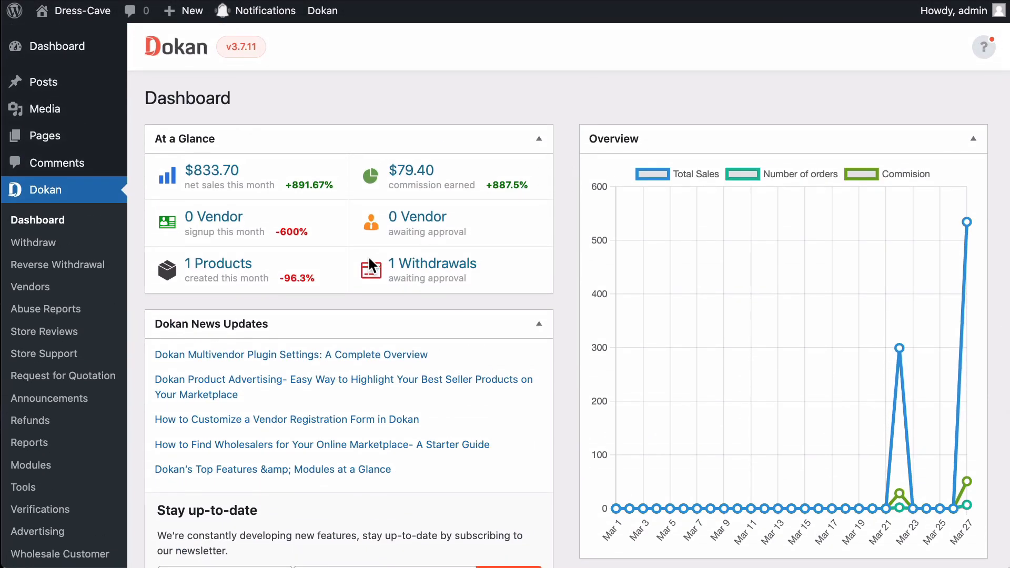
mouse_move(30, 474)
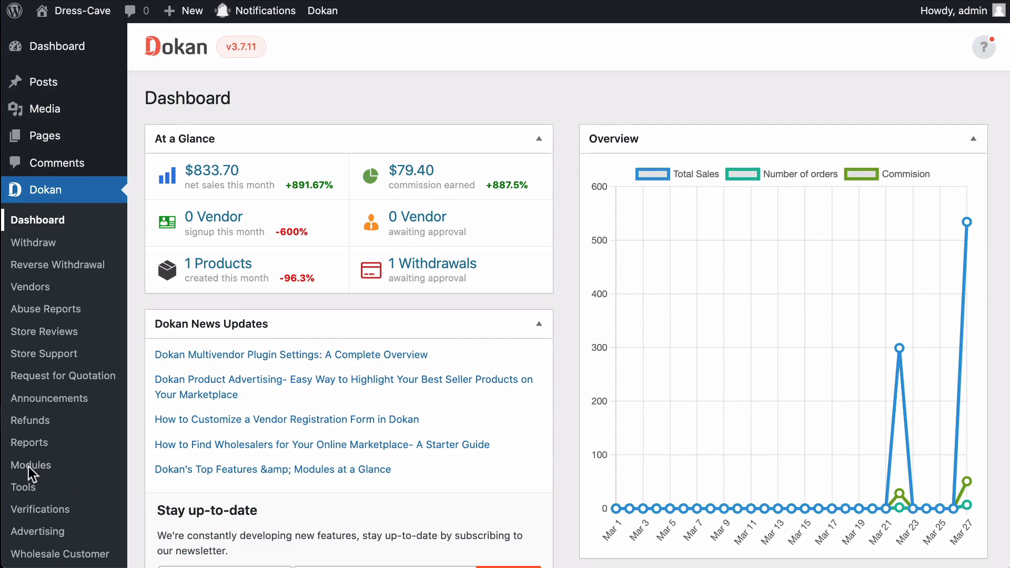
left_click(31, 465)
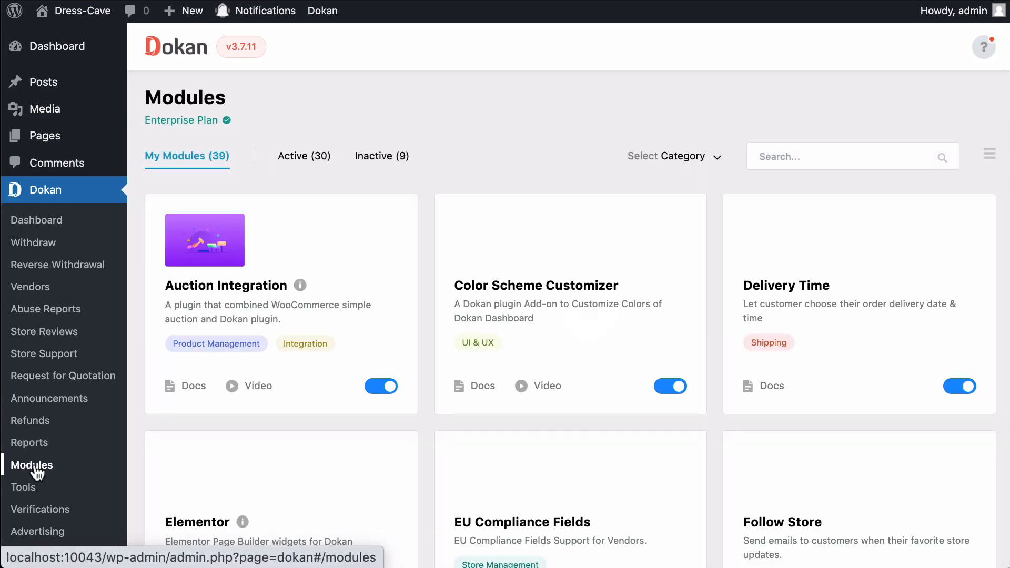
scroll("down", 3)
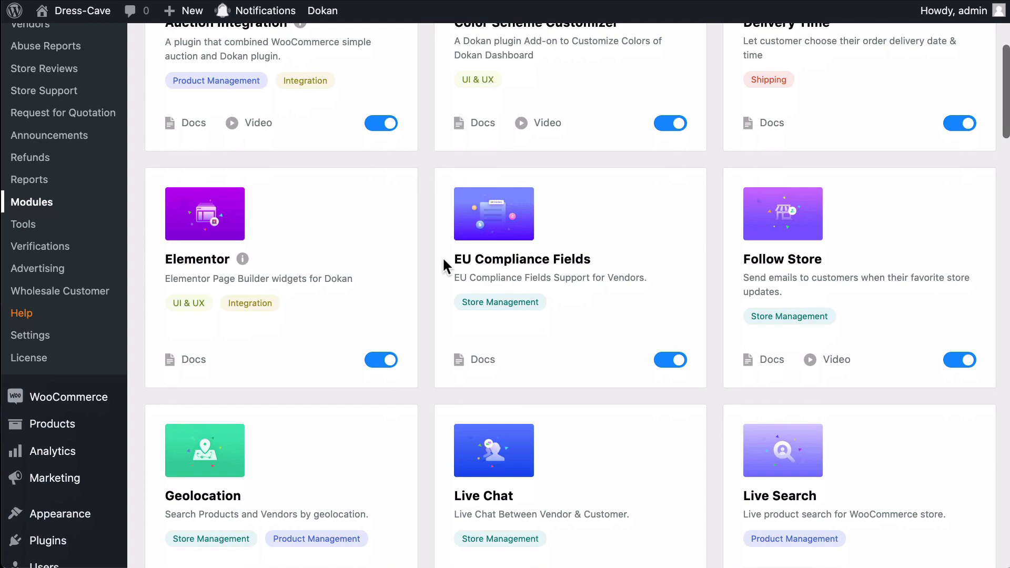
scroll("down", 3)
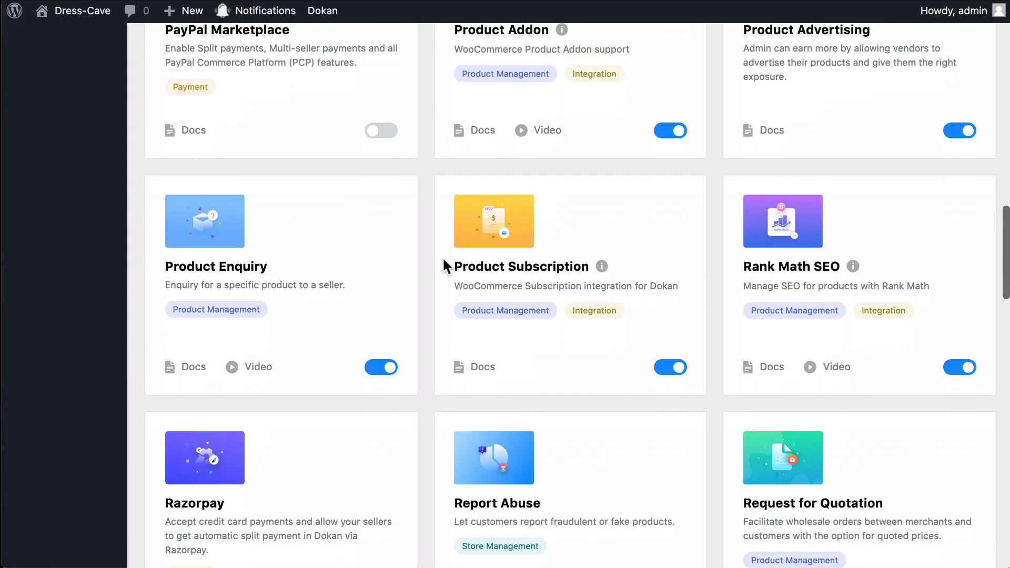
scroll("down", 3)
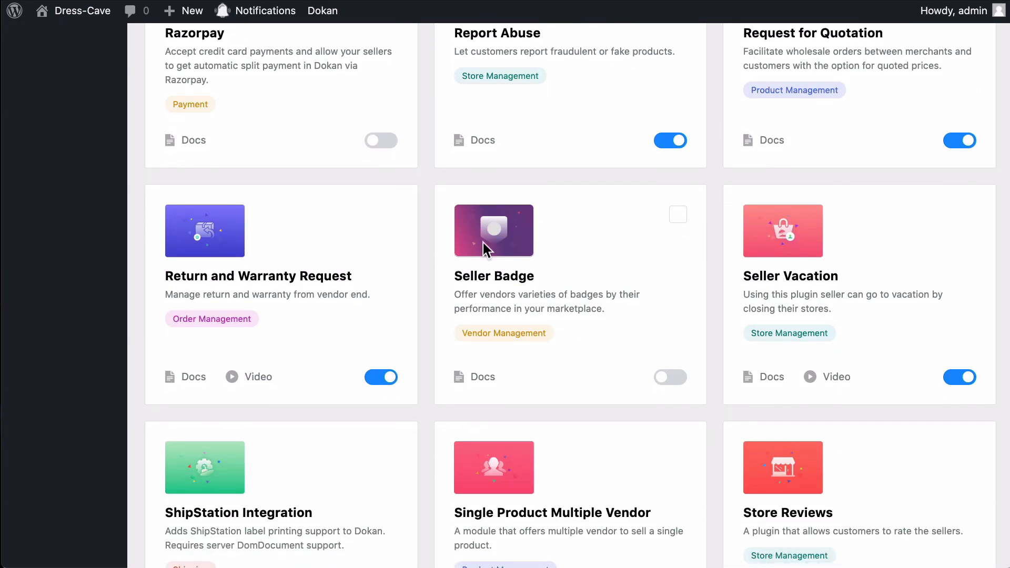
left_click(670, 376)
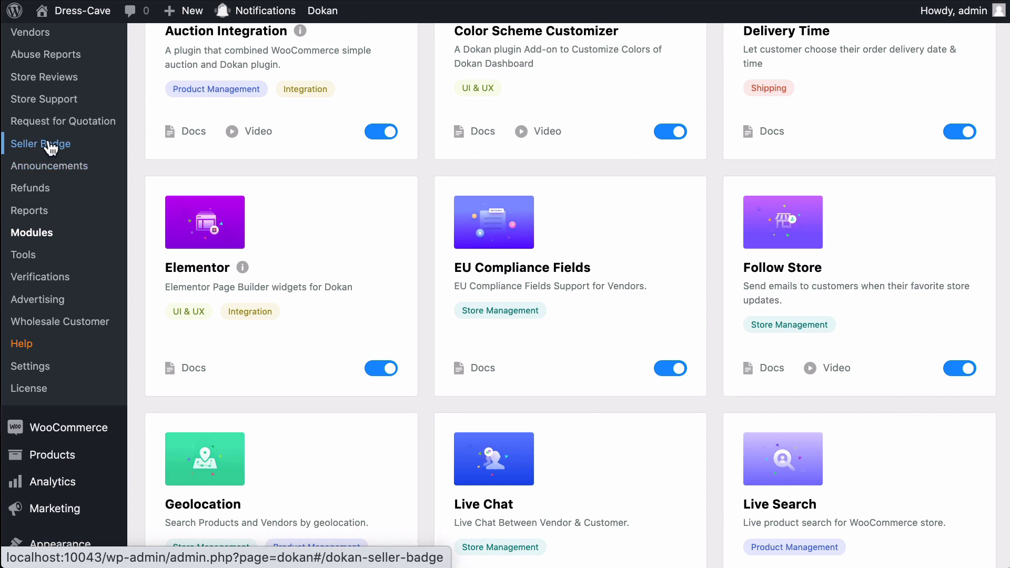
Step: Go to Dokan's Seller Badge admin page, currently listing no badges
left_click(41, 144)
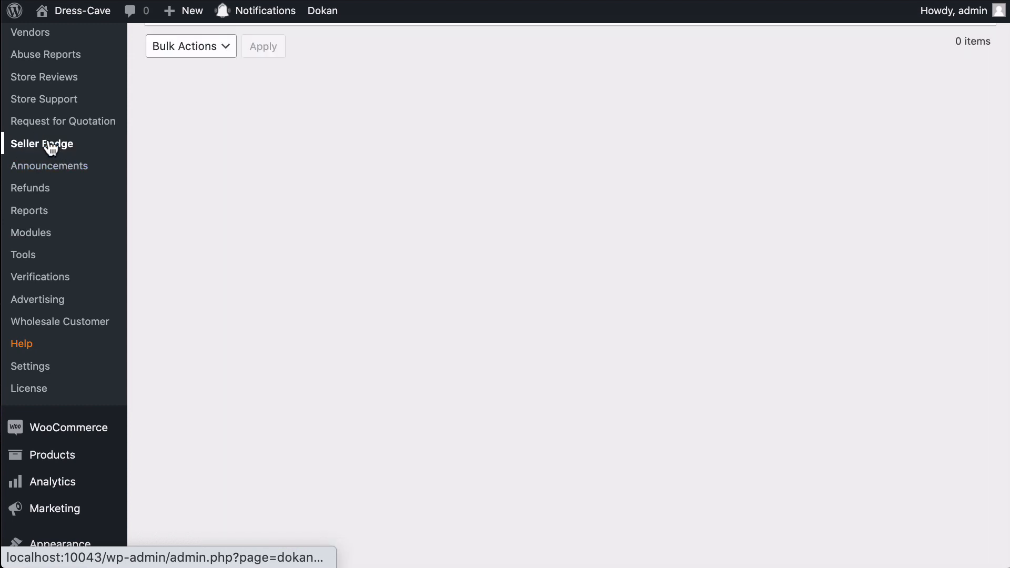
left_click(43, 144)
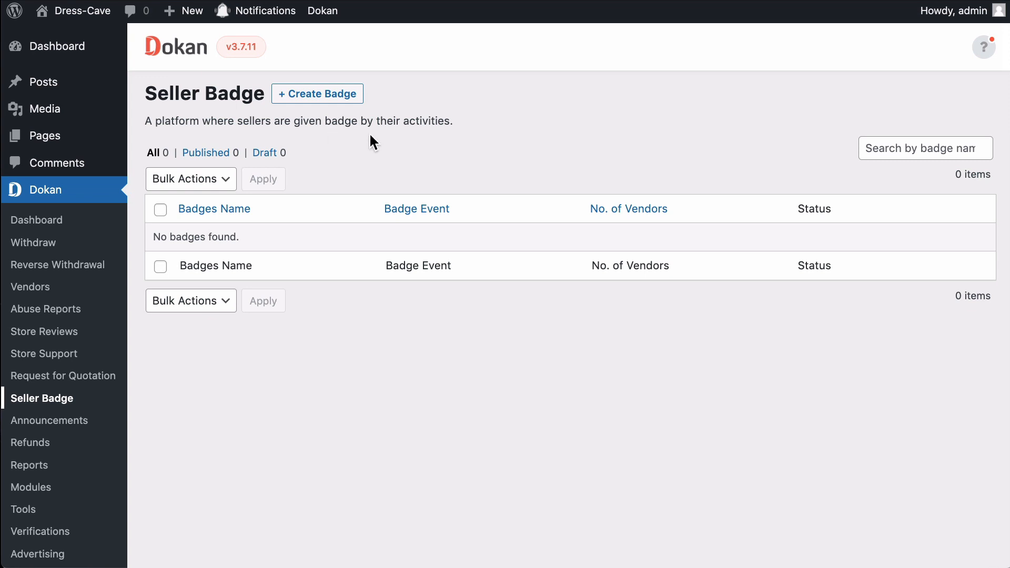
Step: Start a new badge via + Create Badge, showing the blank badge form
left_click(316, 94)
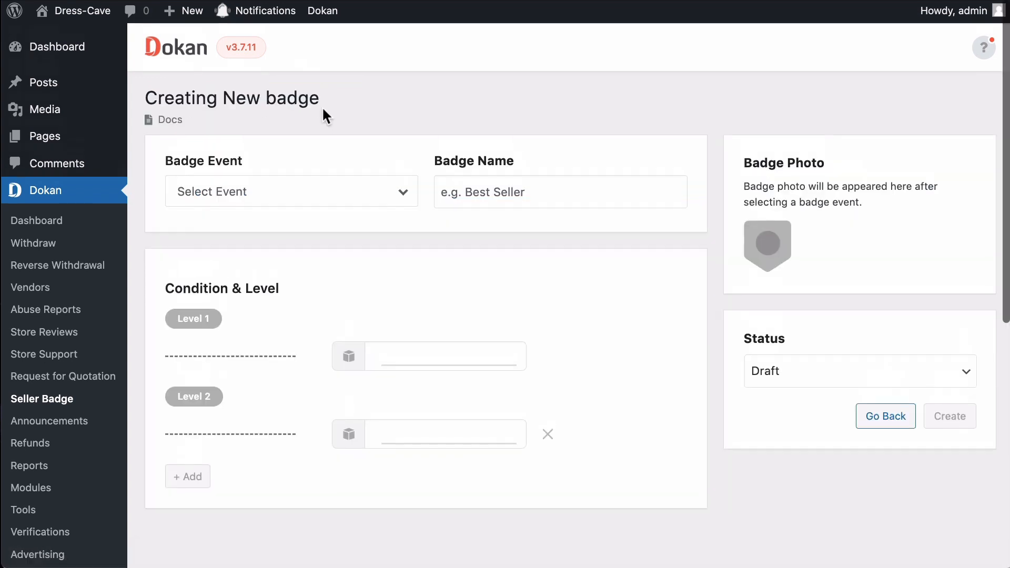
mouse_move(285, 192)
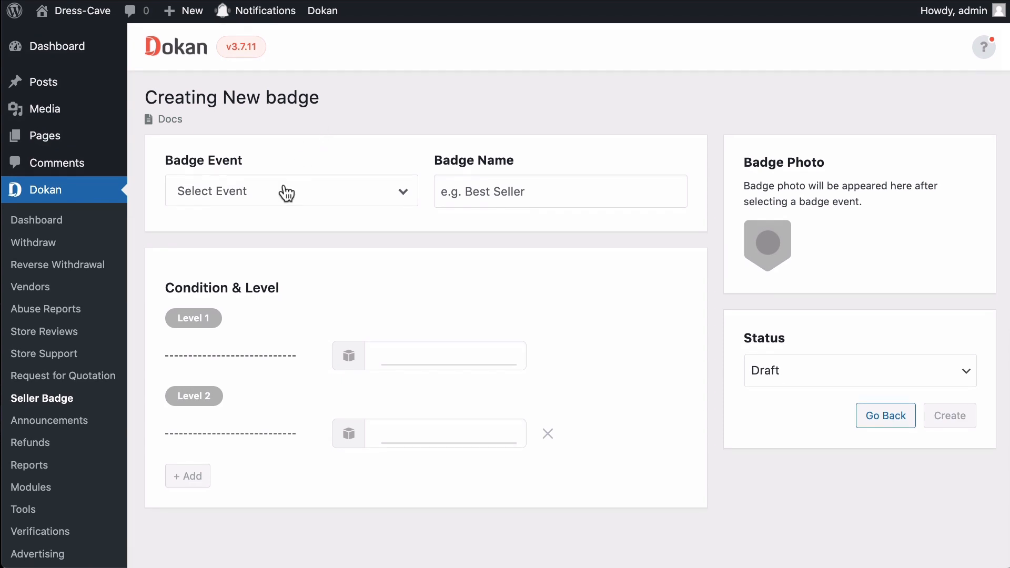
mouse_move(550, 187)
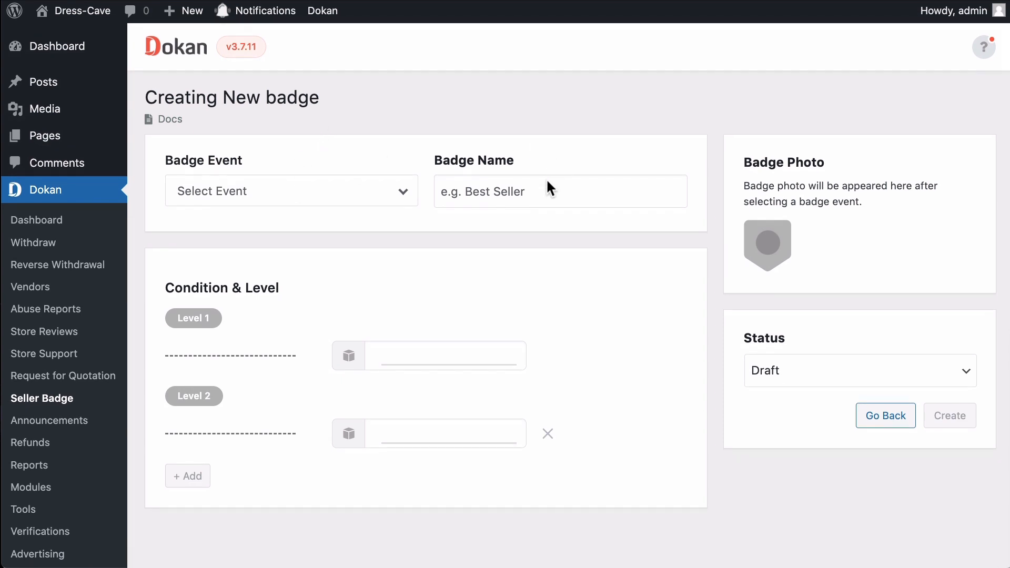
mouse_move(834, 324)
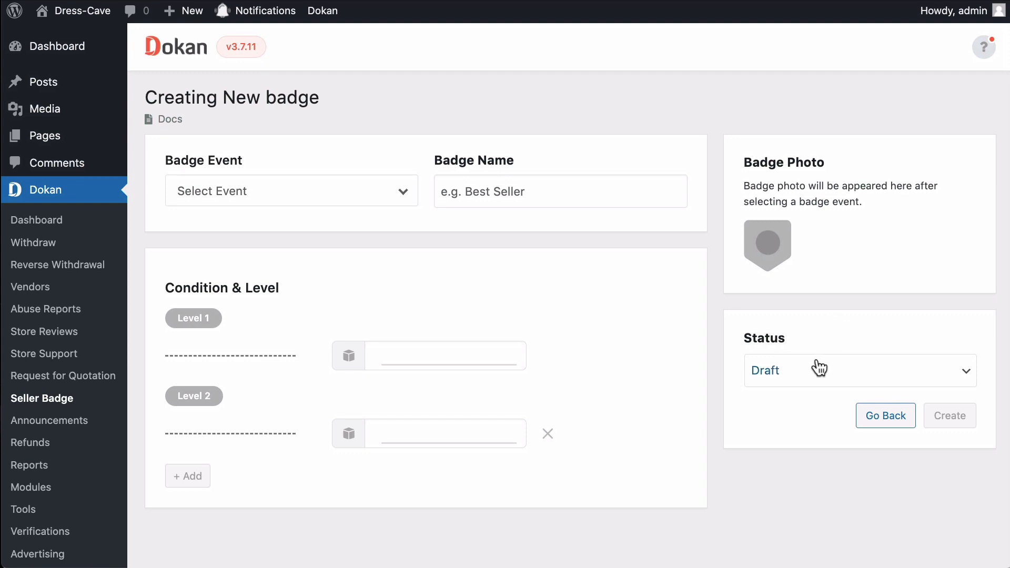
mouse_move(406, 406)
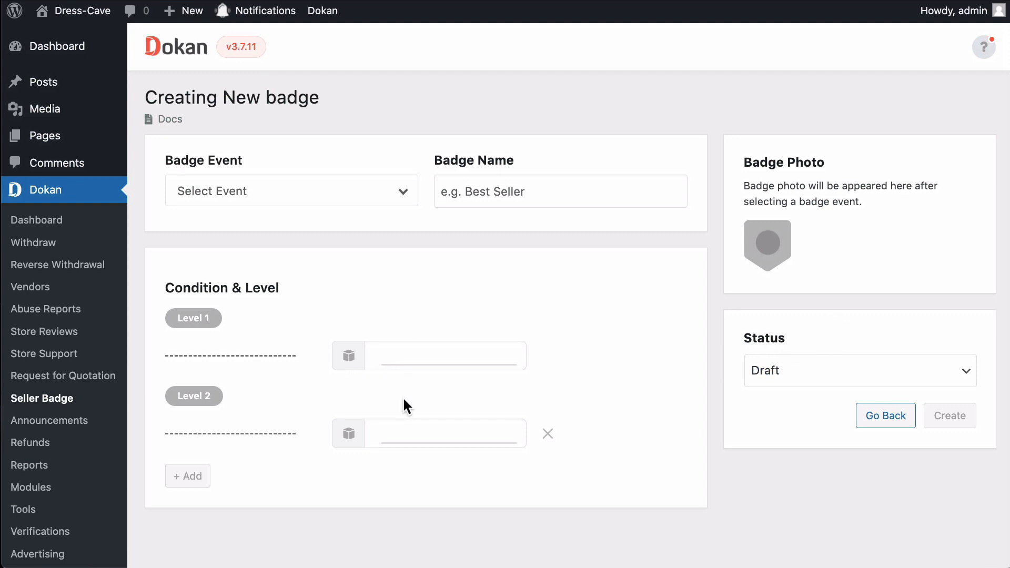
mouse_move(316, 298)
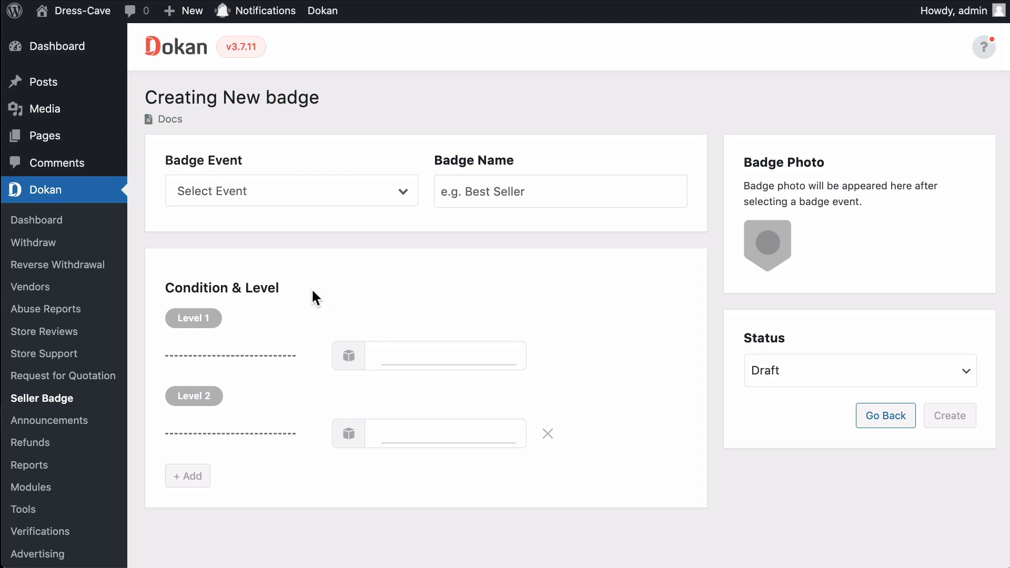
mouse_move(375, 214)
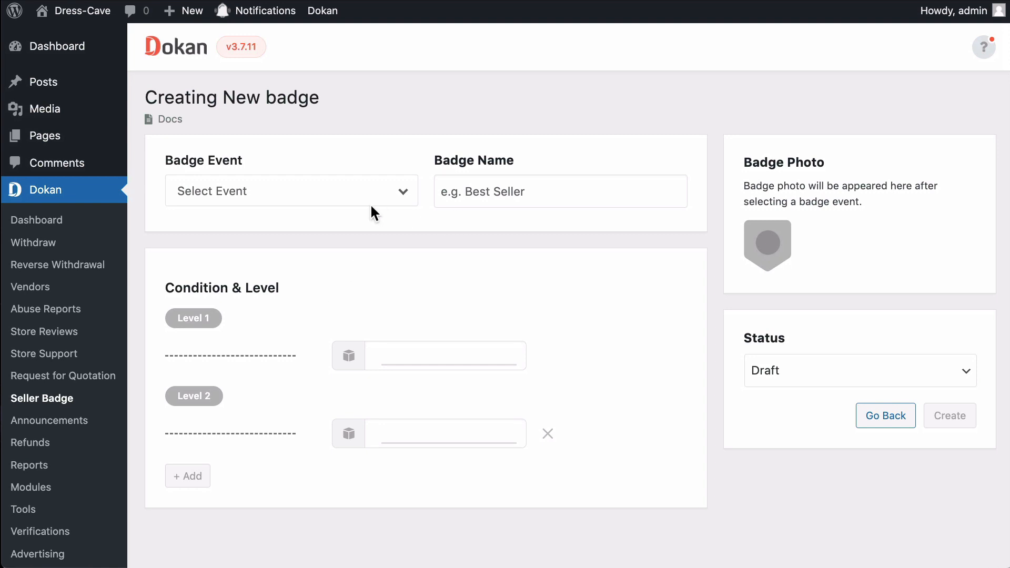
mouse_move(300, 202)
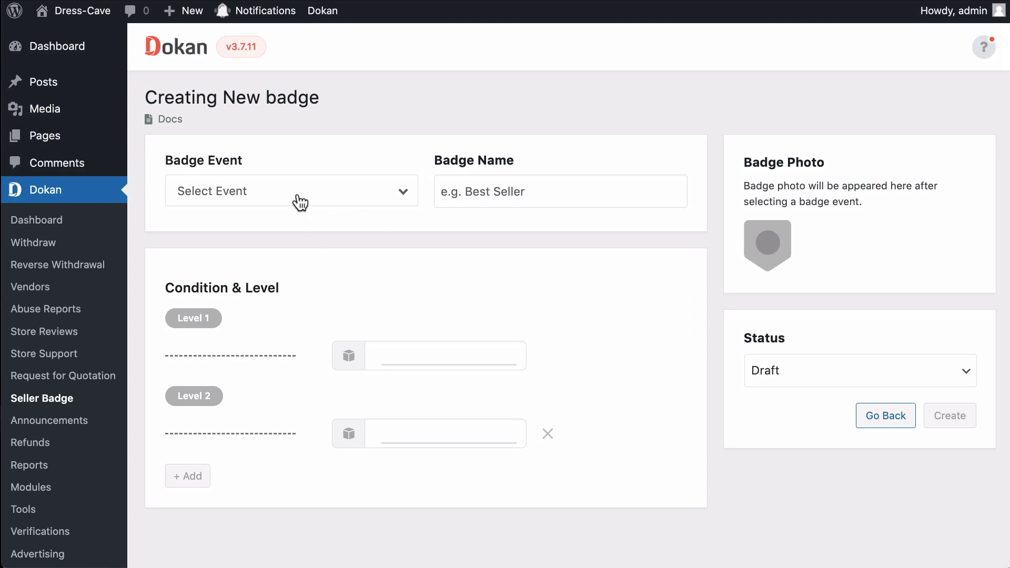
left_click(290, 191)
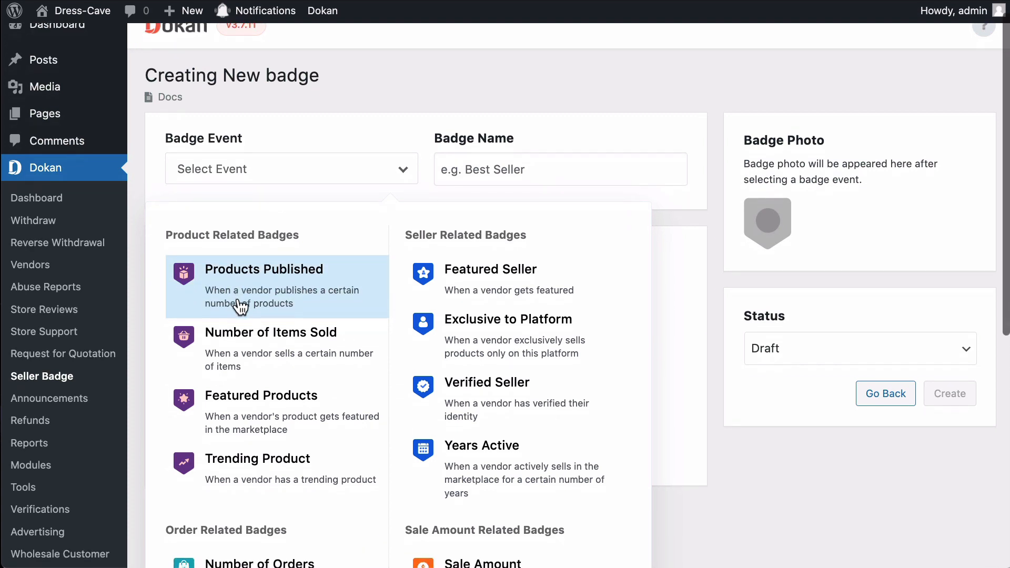
scroll("down", 3)
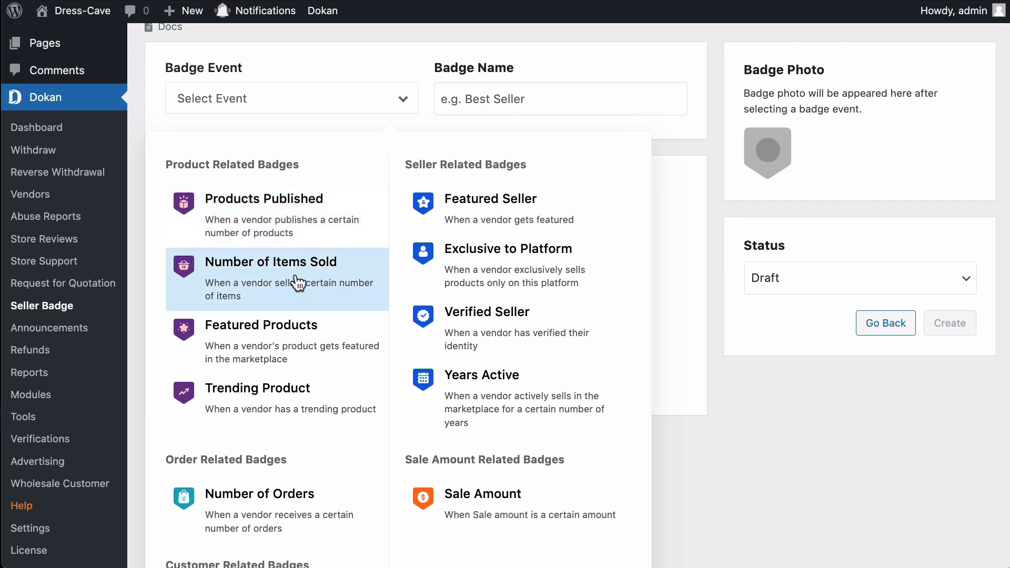
mouse_move(272, 285)
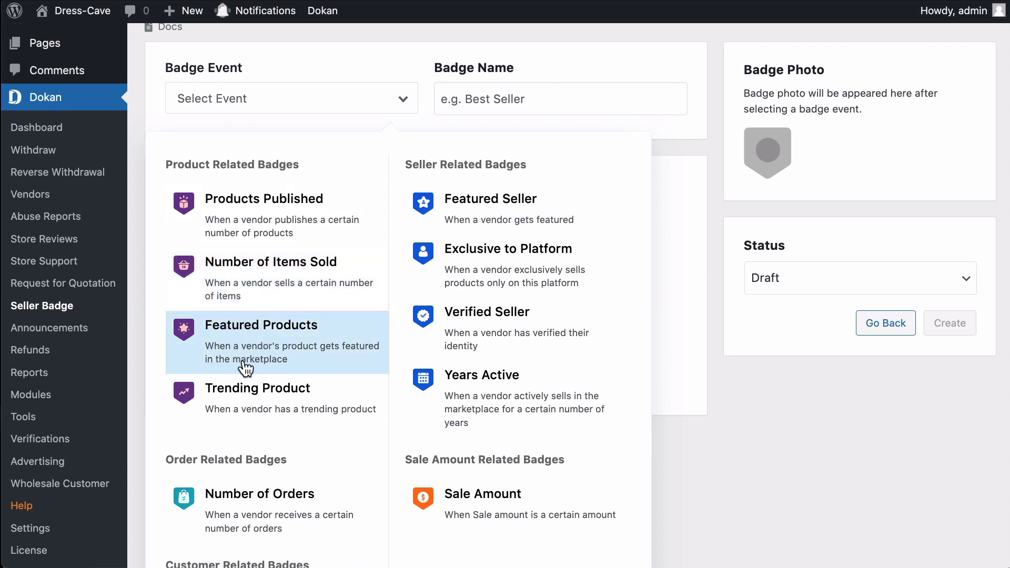
mouse_move(257, 343)
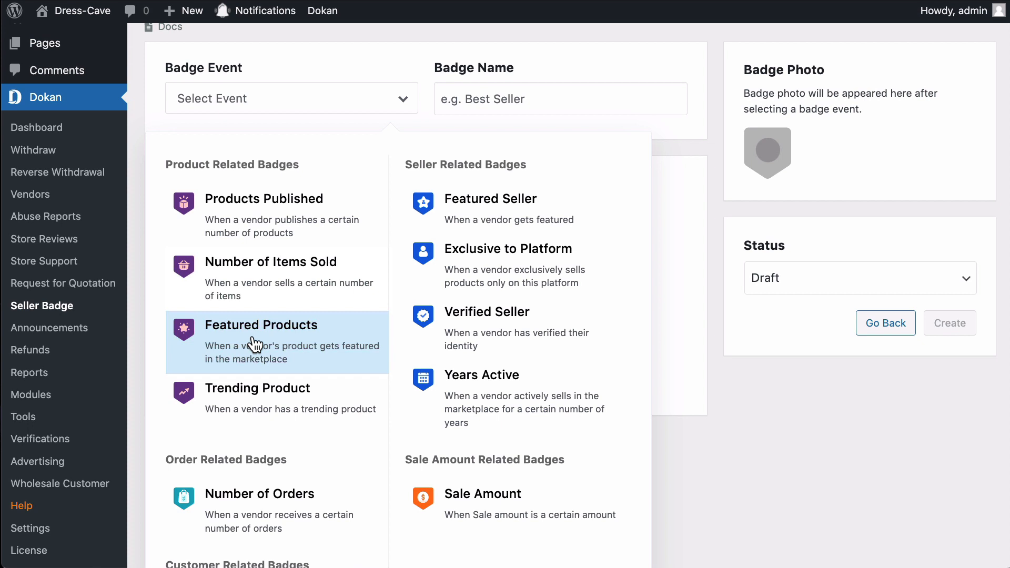
scroll("down", 3)
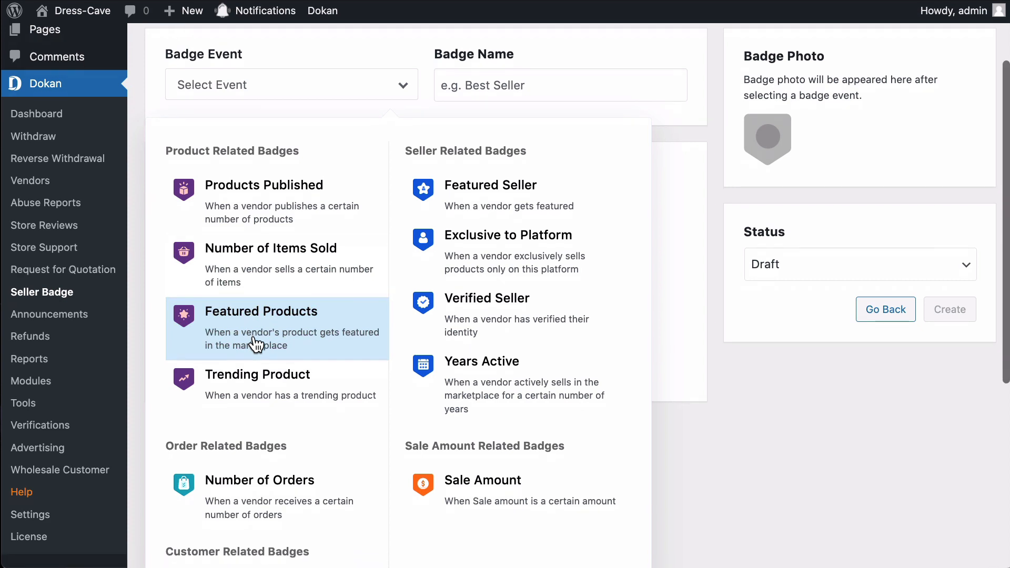
scroll("down", 3)
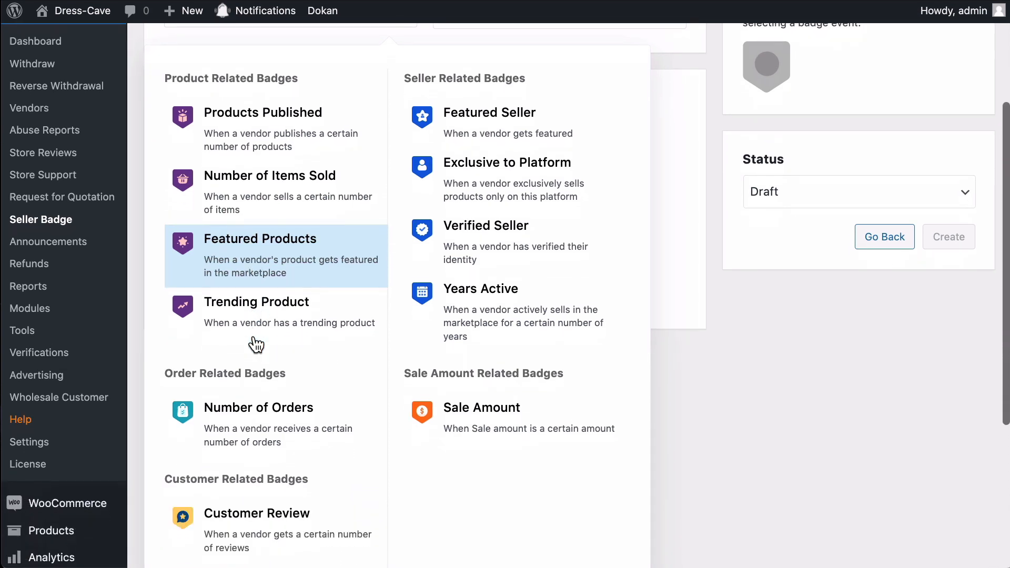
scroll("down", 3)
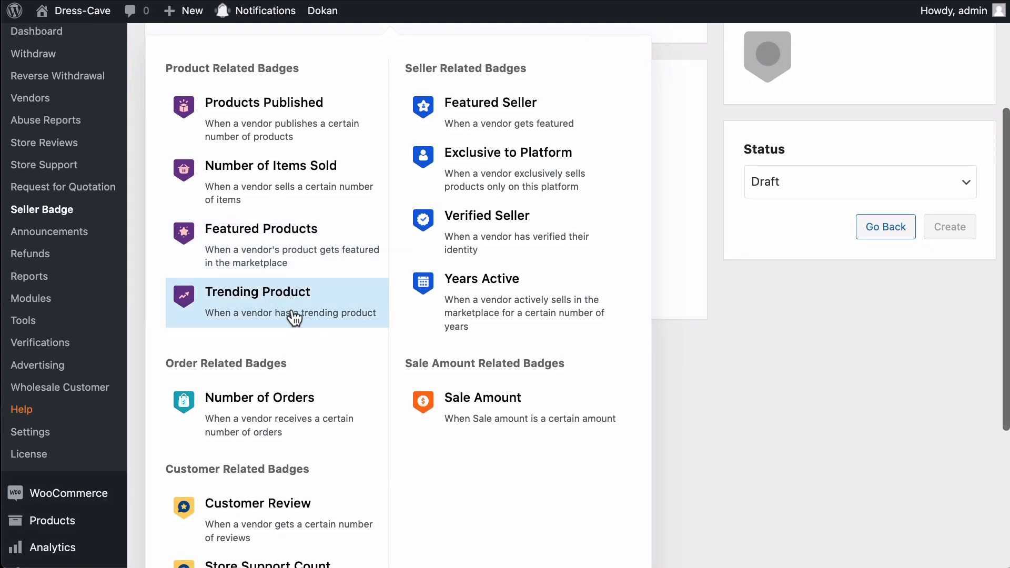
mouse_move(250, 303)
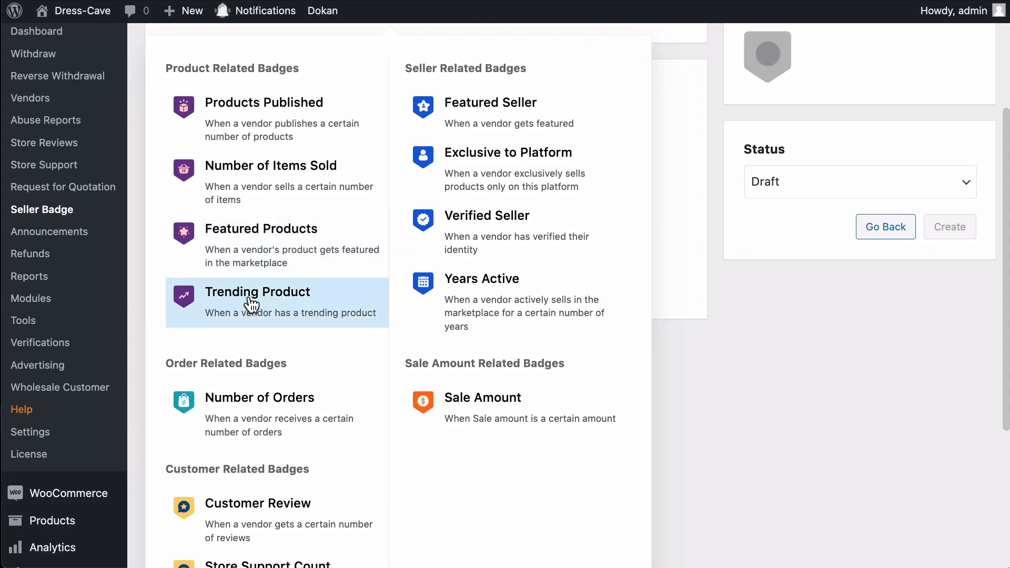
mouse_move(259, 334)
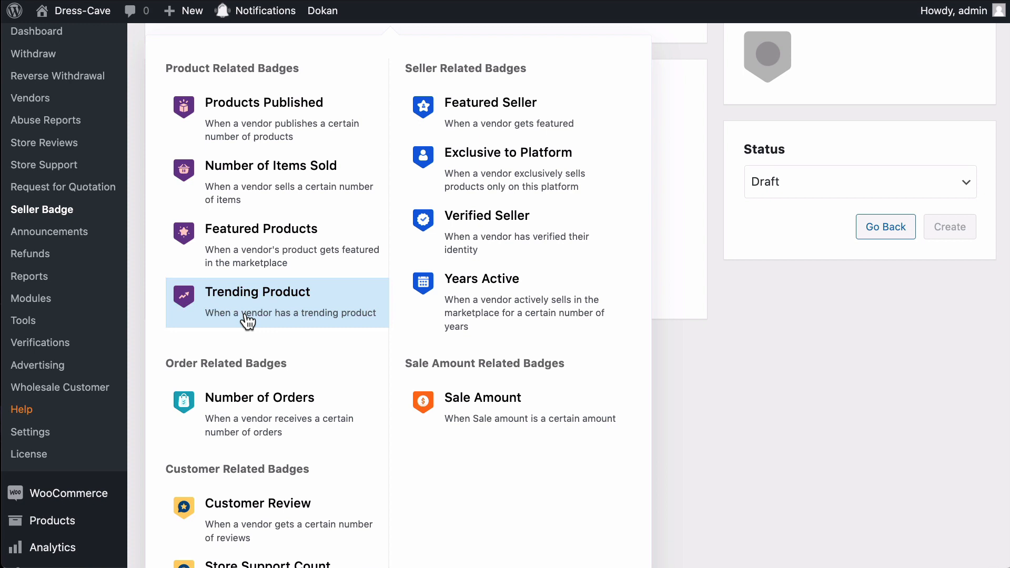
scroll("down", 3)
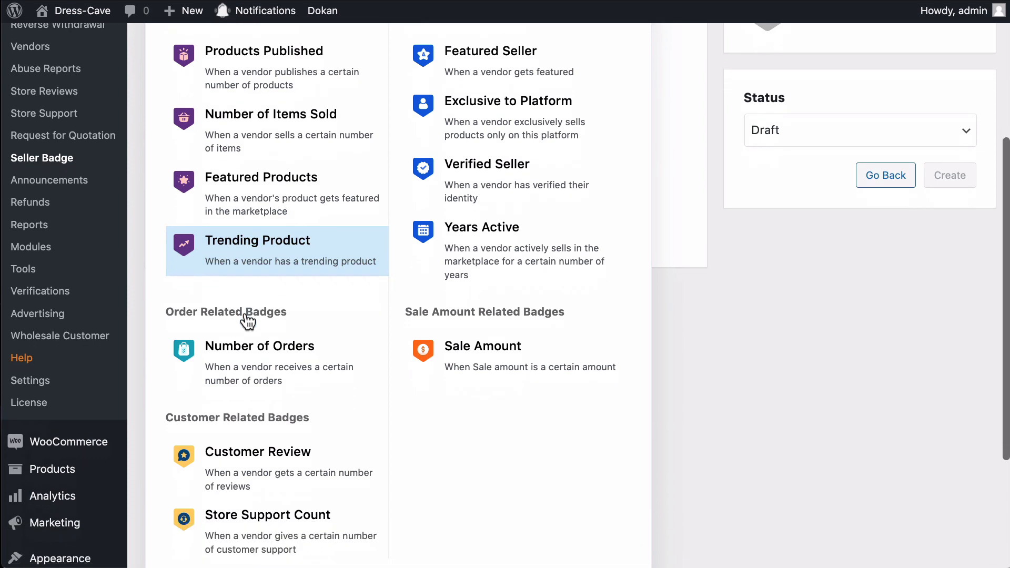
scroll("down", 3)
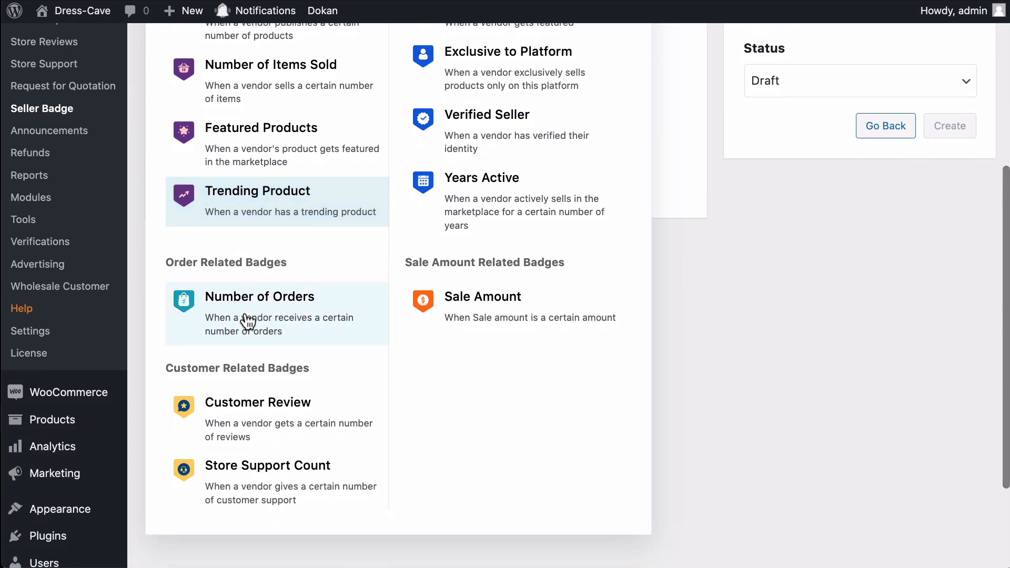
scroll("down", 3)
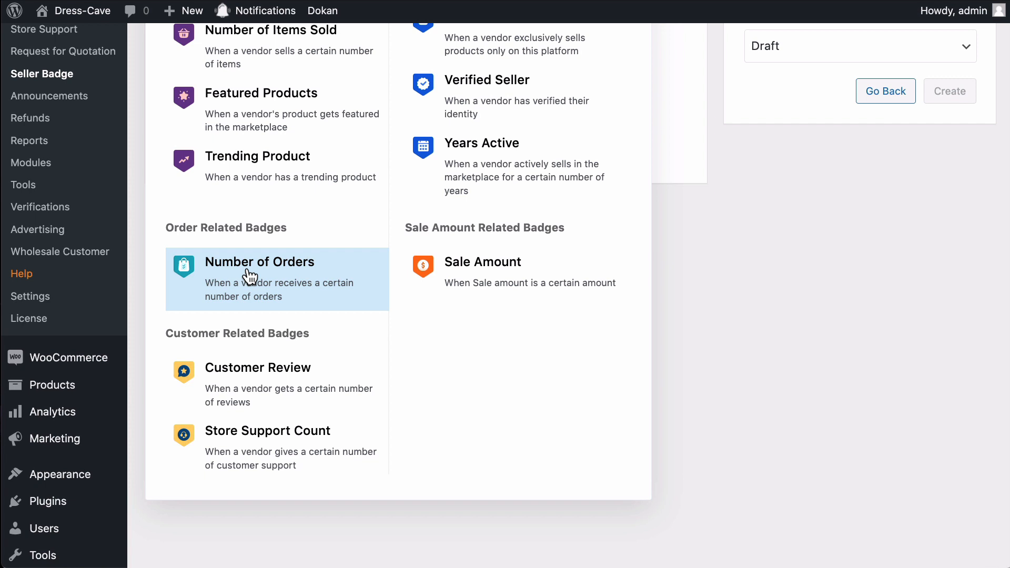
scroll("down", 3)
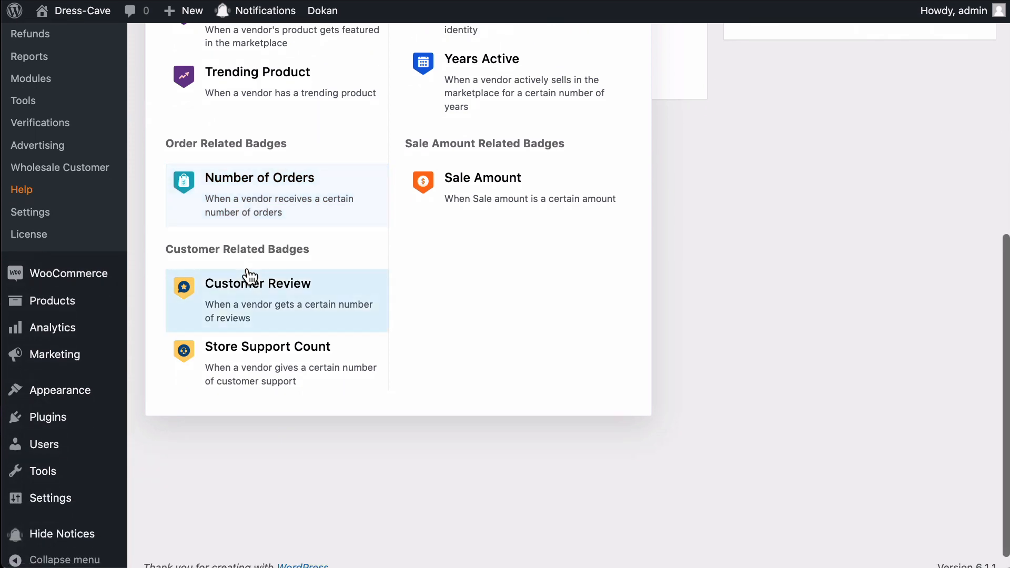
mouse_move(268, 294)
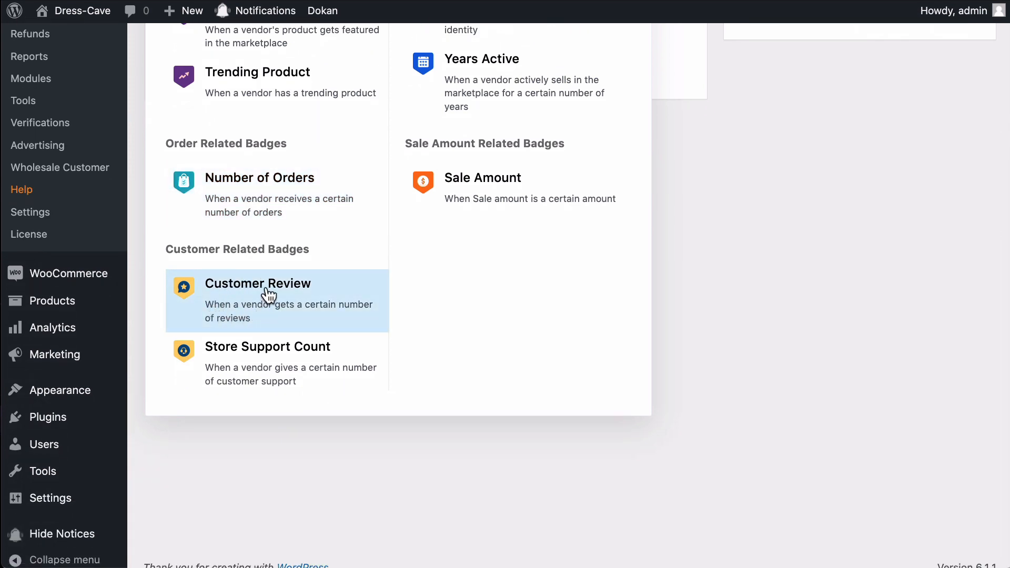
mouse_move(196, 341)
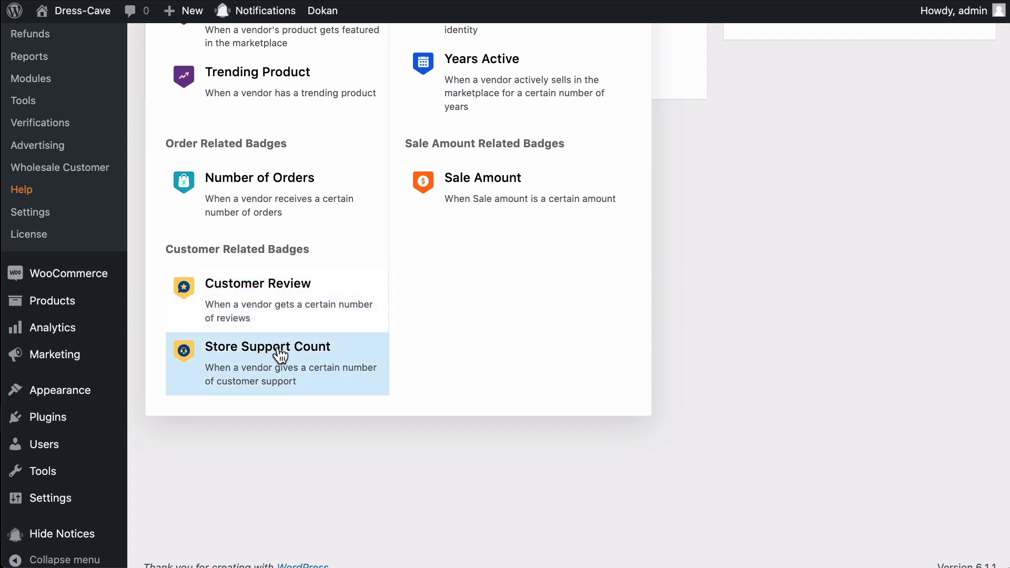
mouse_move(266, 370)
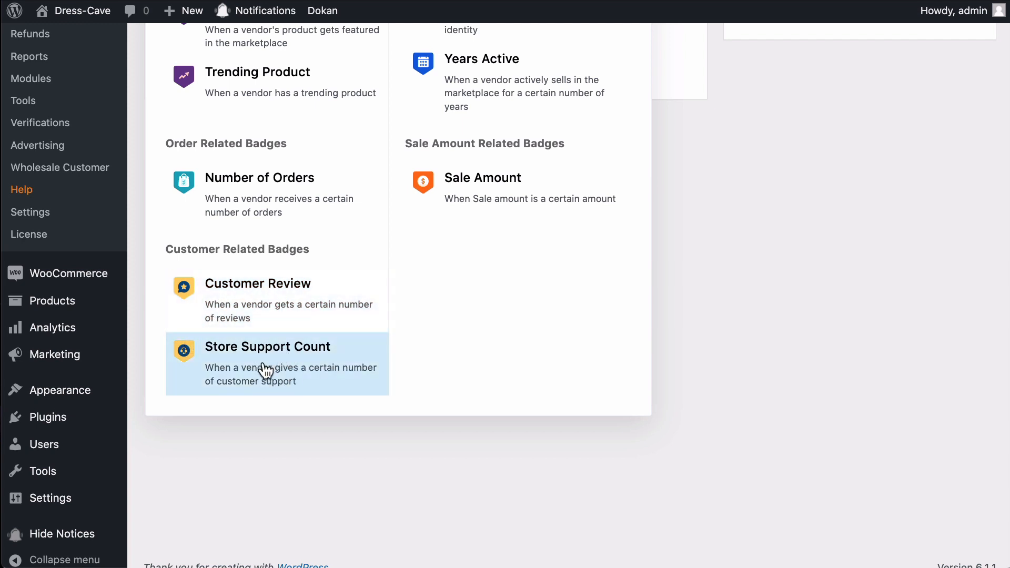
mouse_move(298, 360)
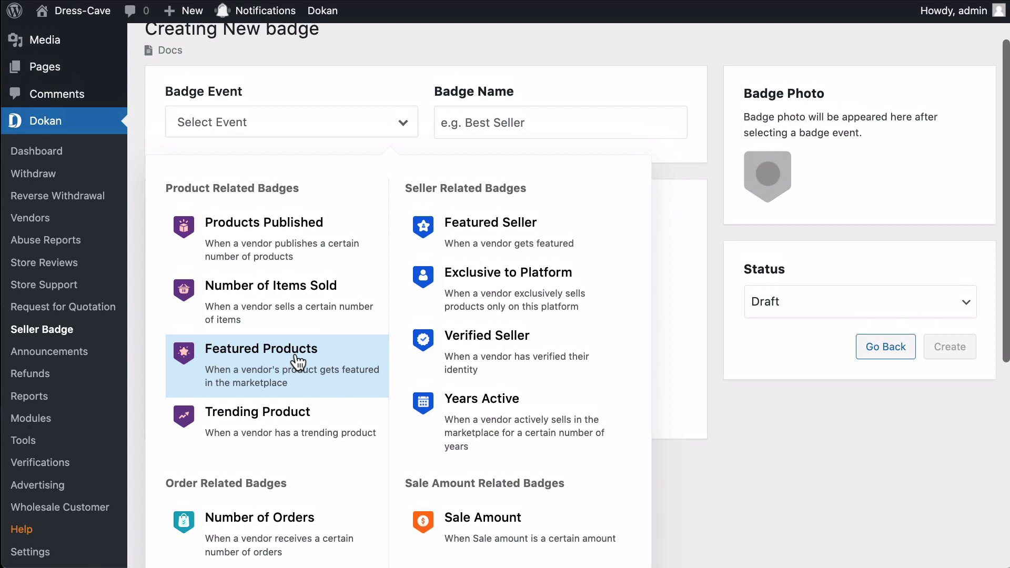
mouse_move(464, 233)
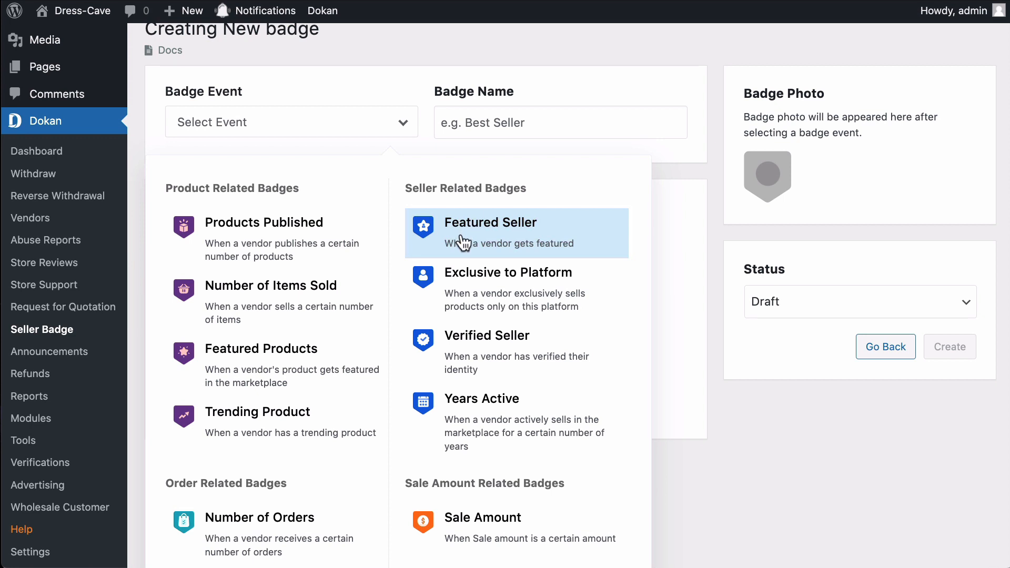
mouse_move(463, 246)
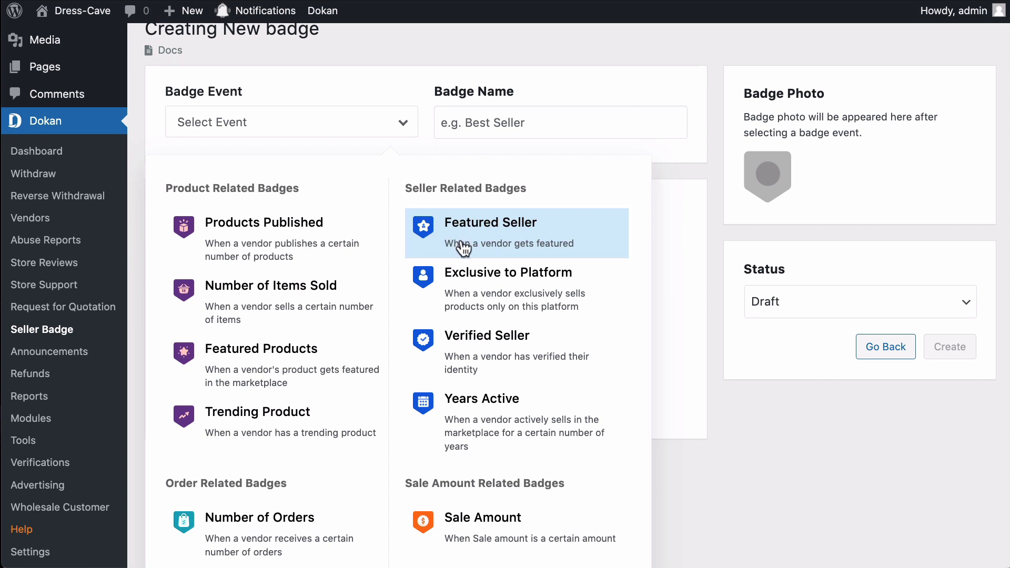
mouse_move(465, 252)
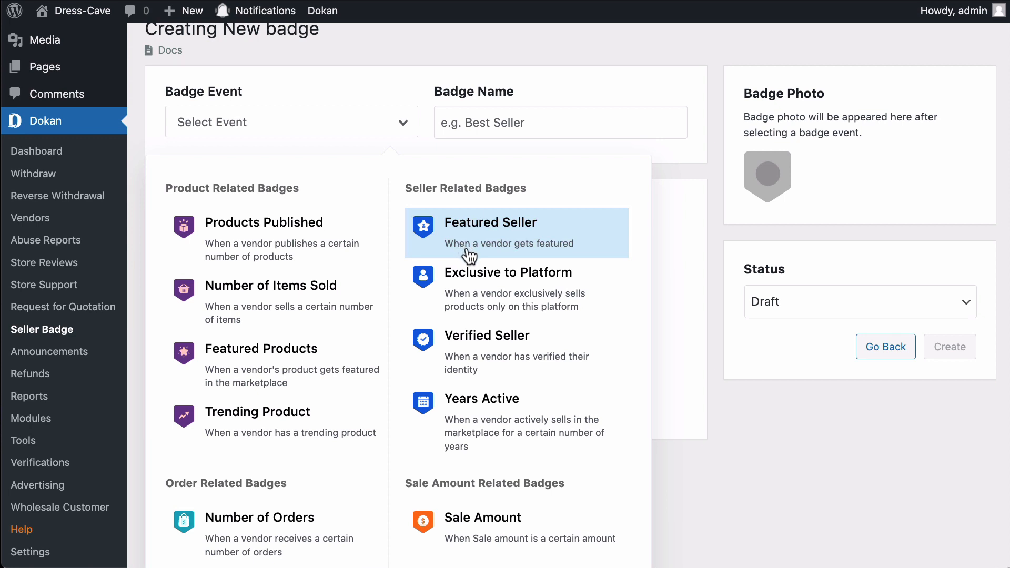
mouse_move(479, 273)
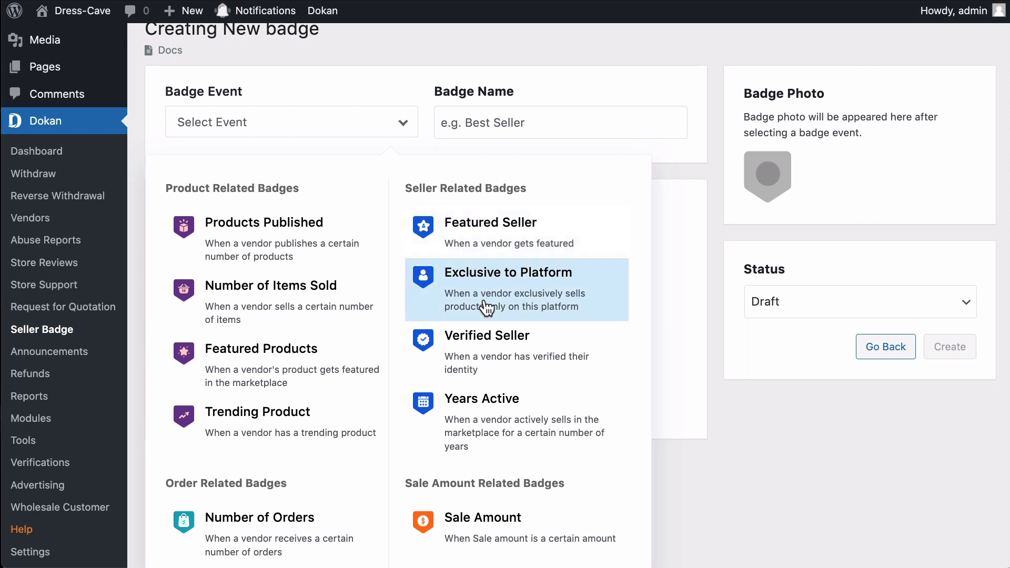
mouse_move(492, 314)
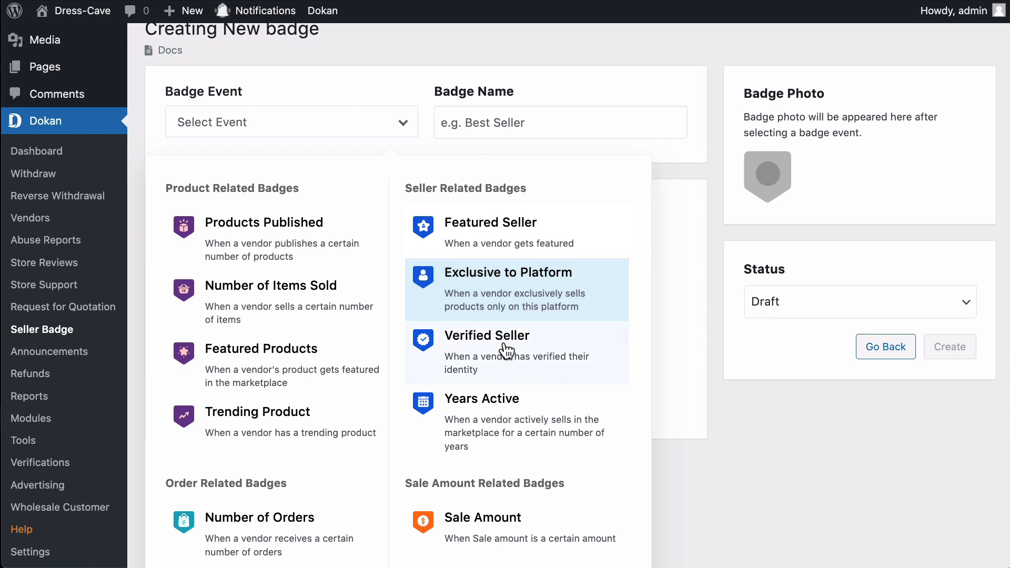
mouse_move(502, 352)
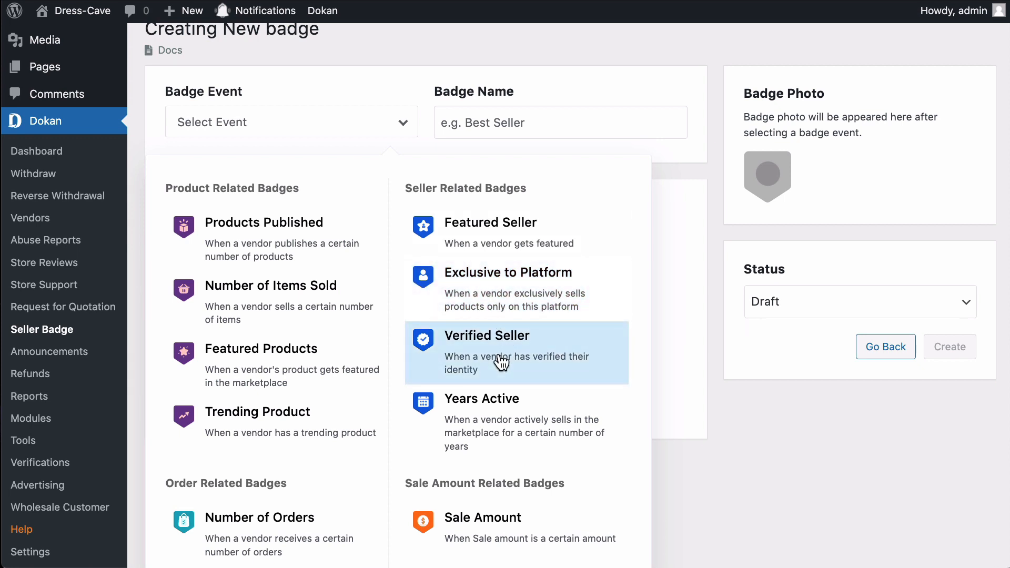
scroll("down", 3)
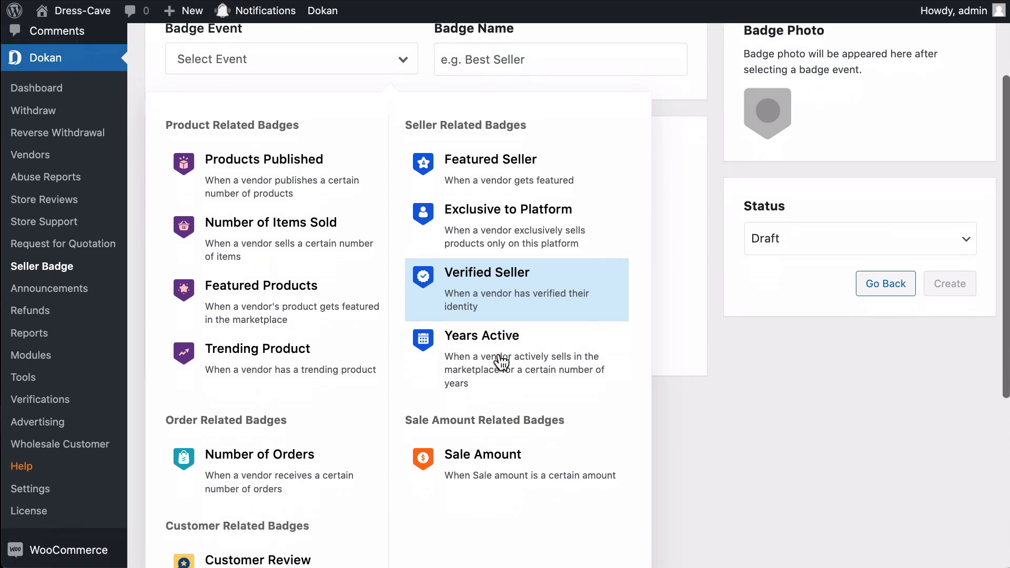
scroll("down", 3)
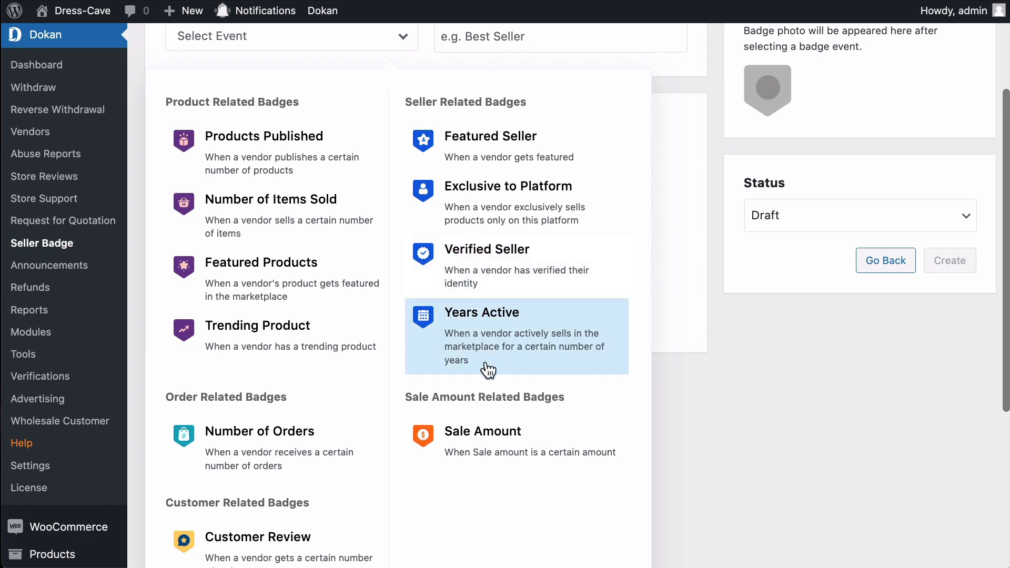
mouse_move(545, 442)
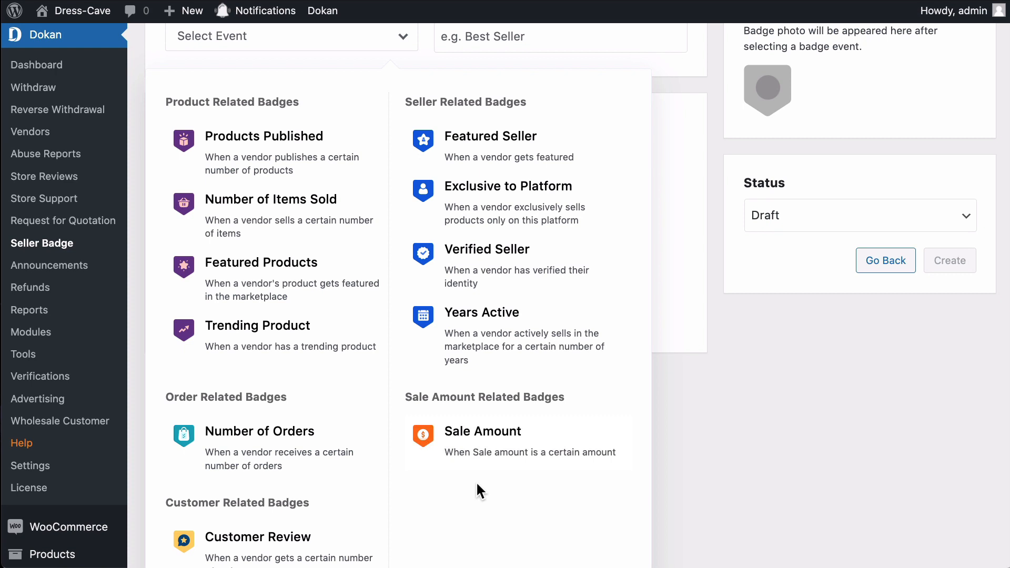
scroll("down", 3)
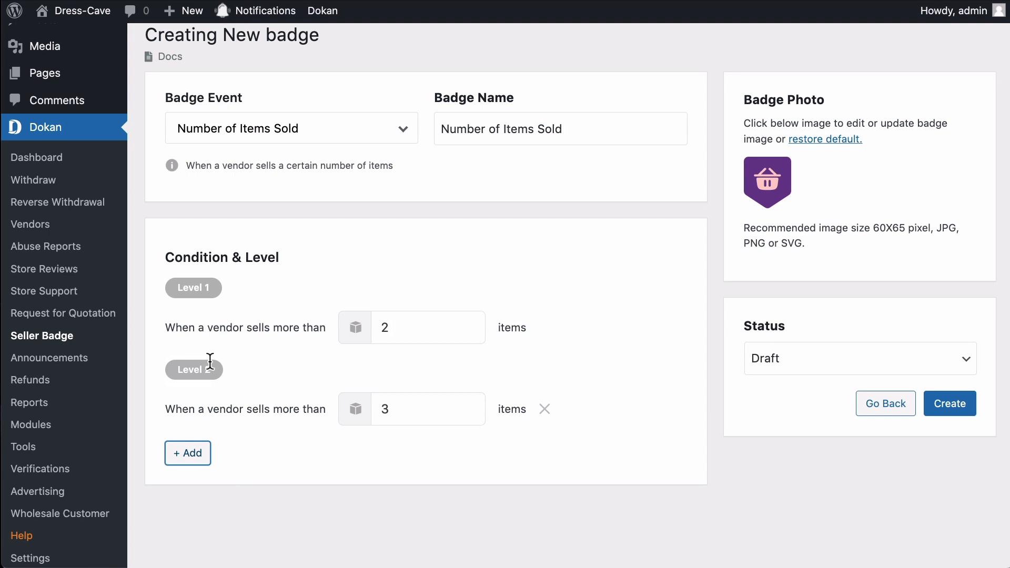
Step: Add Level 4, name the badge 'Best Seller', set status Published and create it
left_click(188, 452)
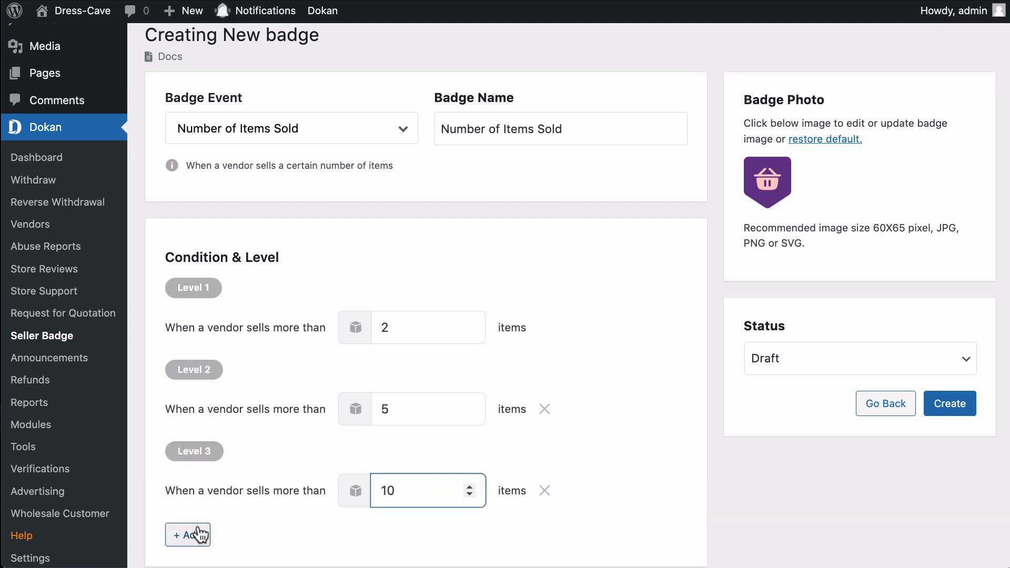
left_click(187, 534)
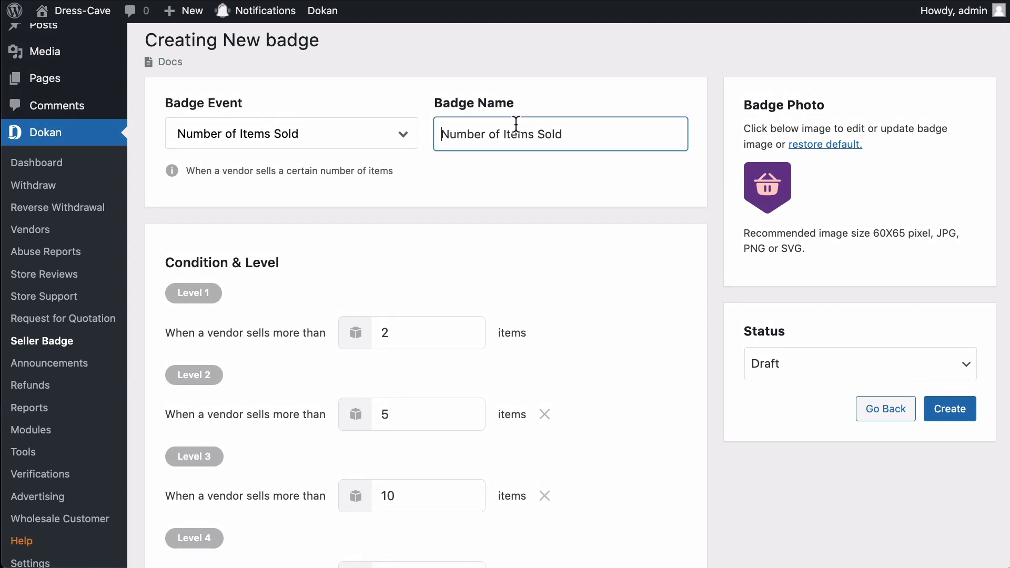
type("Best Seller")
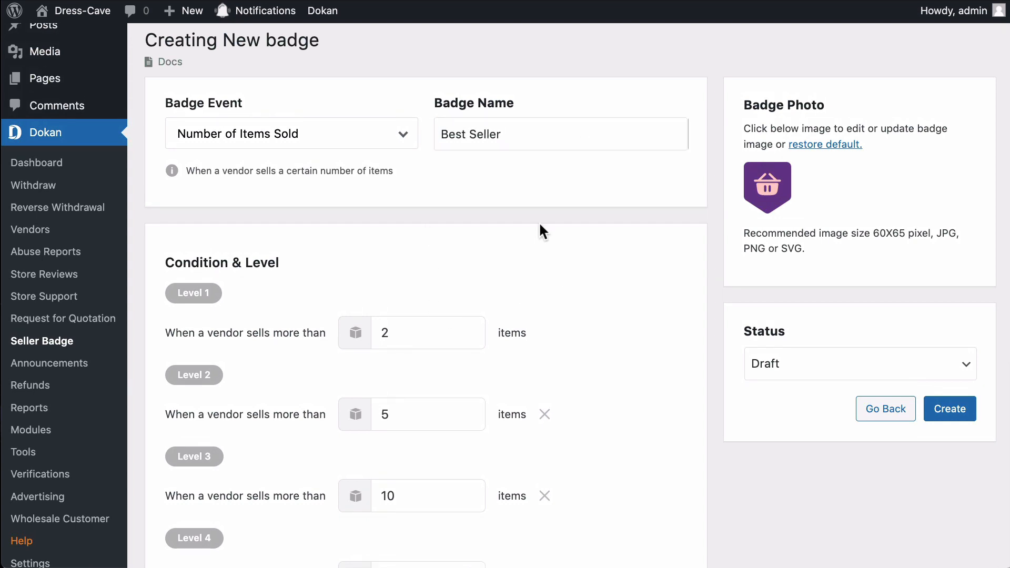
left_click(859, 363)
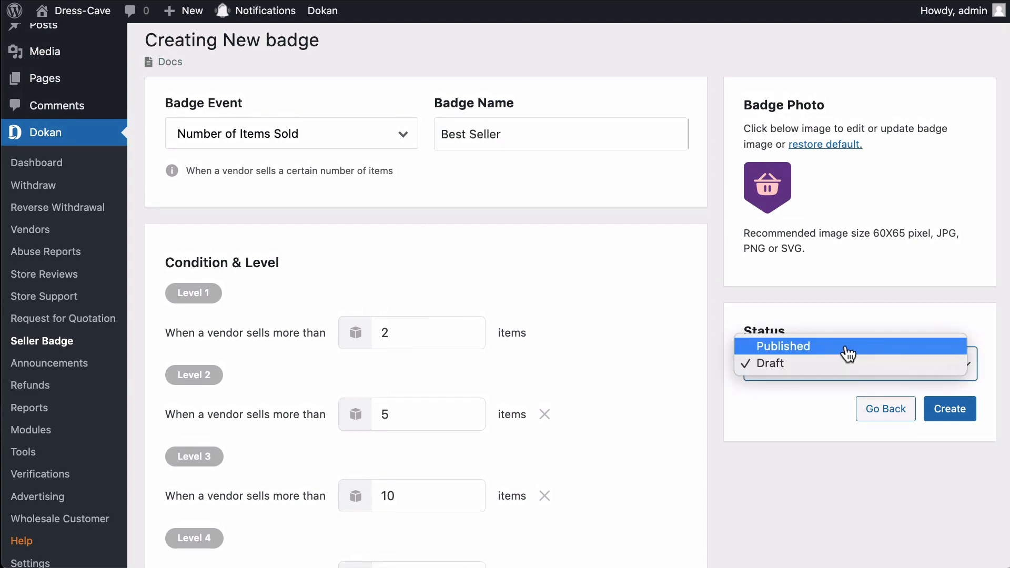
left_click(949, 408)
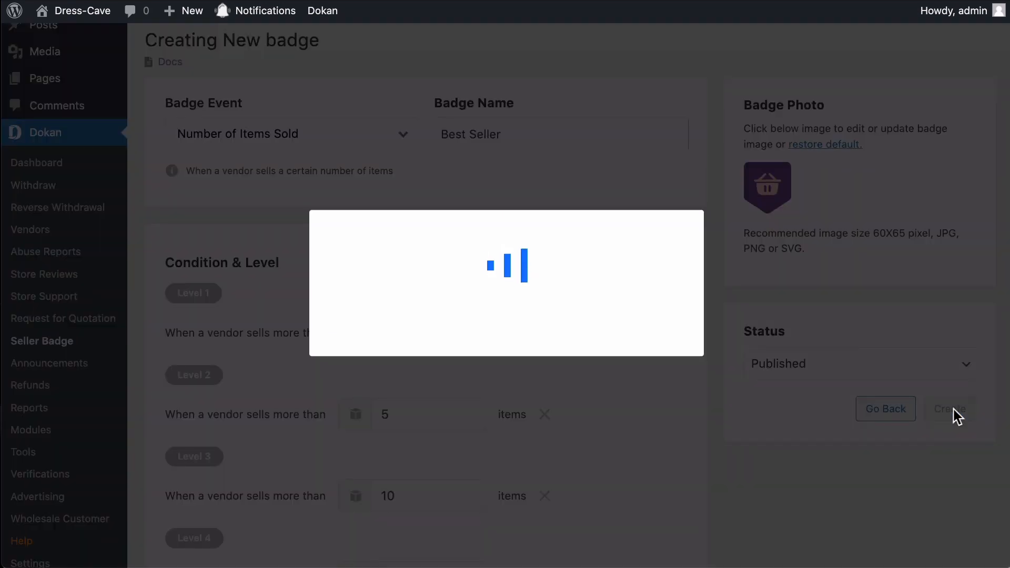
left_click(948, 408)
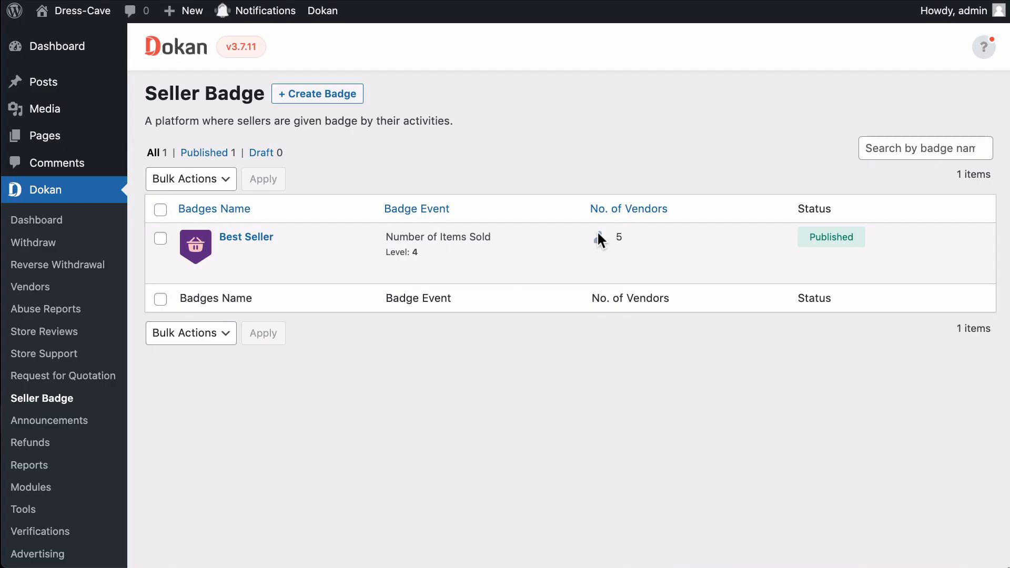
mouse_move(245, 237)
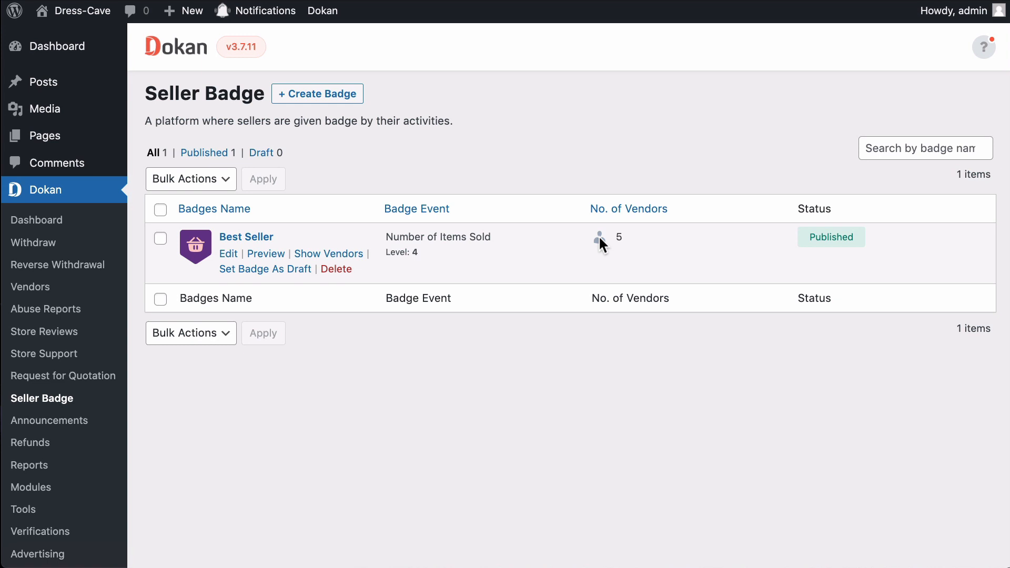
mouse_move(625, 245)
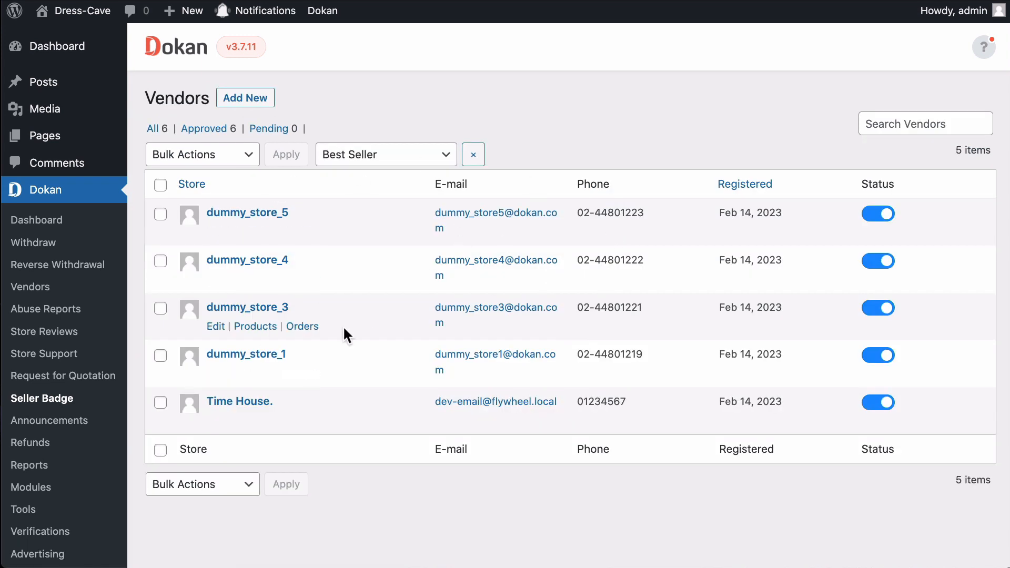
Step: Review the Best Seller badge's edit settings, dismiss the image picker, and go to Vendors
left_click(42, 397)
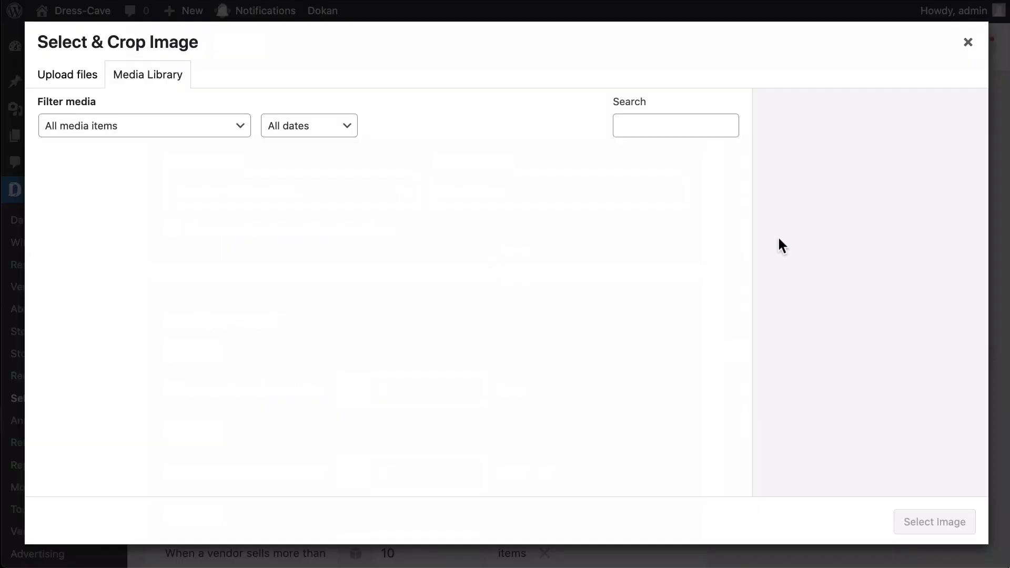
left_click(968, 42)
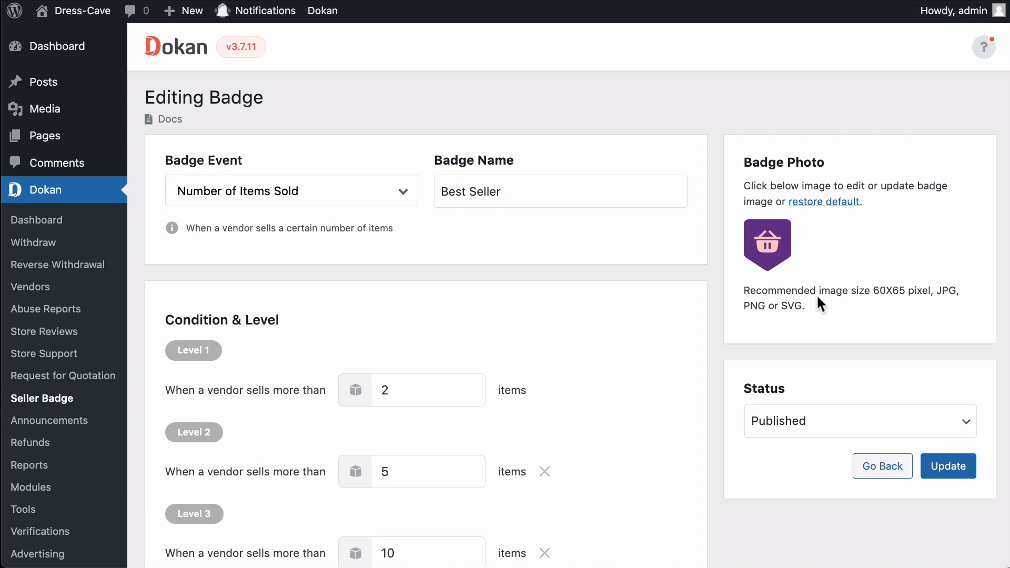
left_click(29, 286)
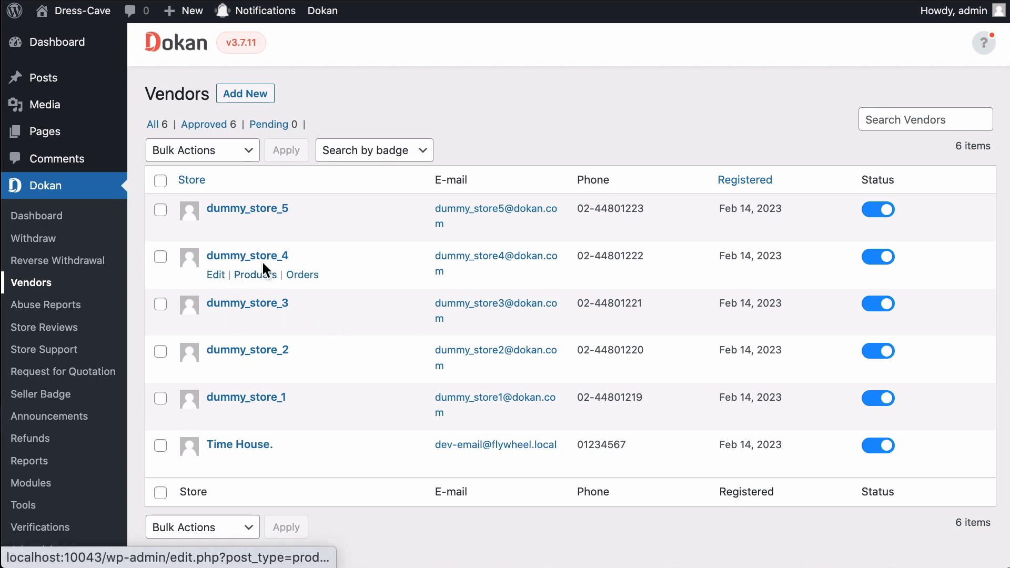
Step: View dummy_store_4's vendor profile down to its Badge Acquired section showing Best Seller level 1
left_click(246, 255)
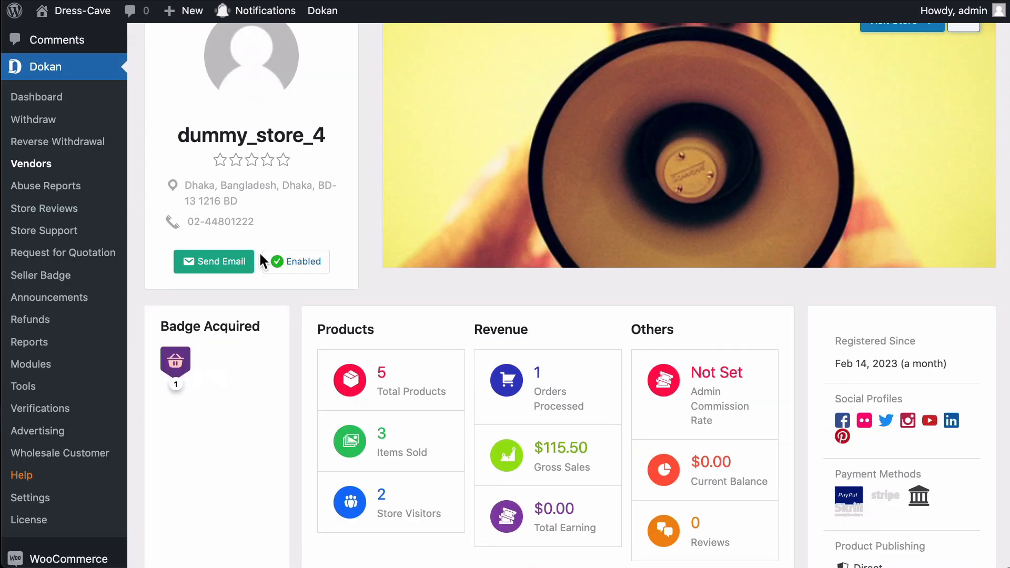
scroll("down", 3)
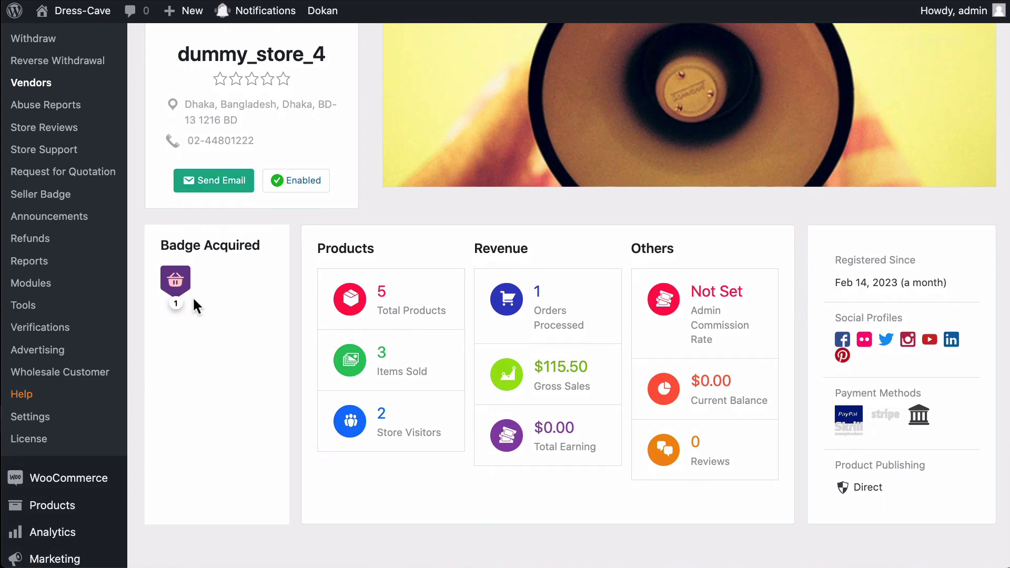
scroll("down", 3)
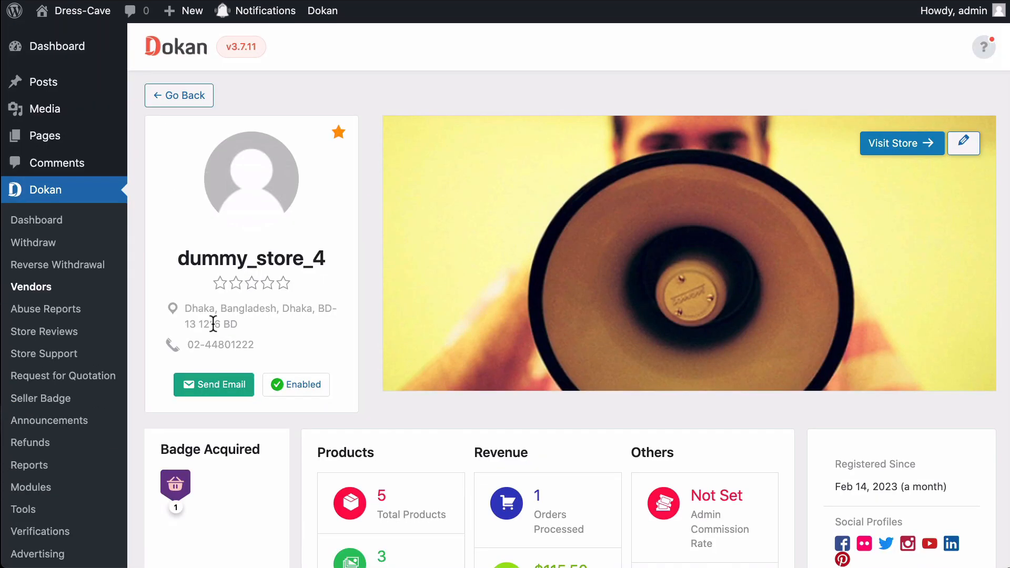
scroll("down", 3)
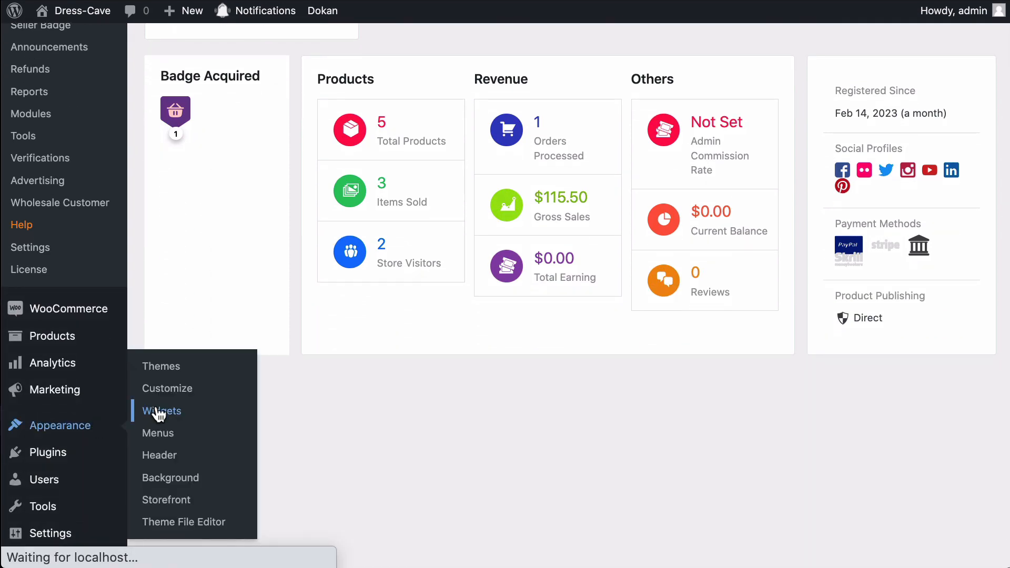
Step: Add the Dokan: Seller Badge block to the Dokan Store Sidebar in the Widgets editor
left_click(162, 412)
type("seller")
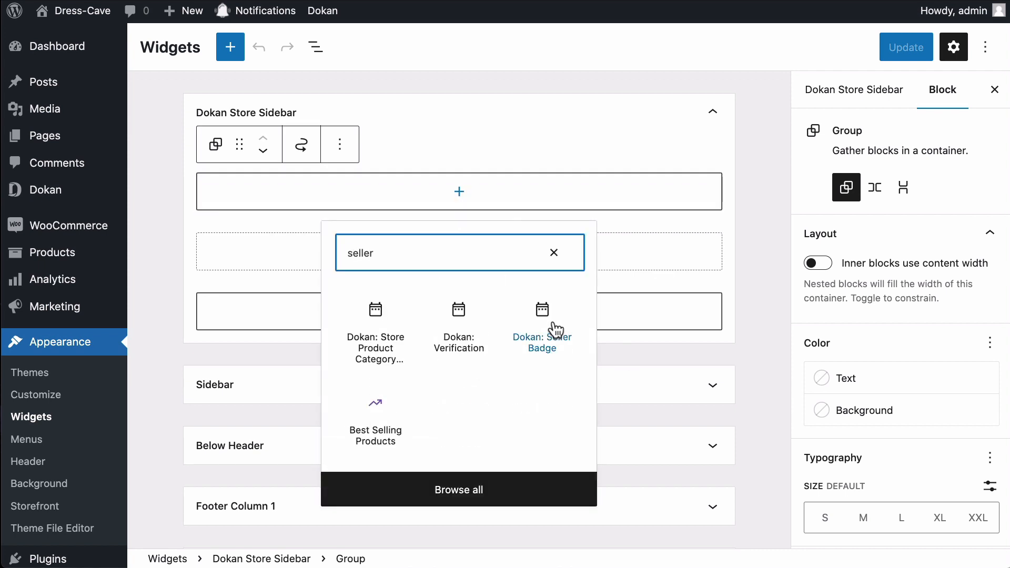
left_click(541, 322)
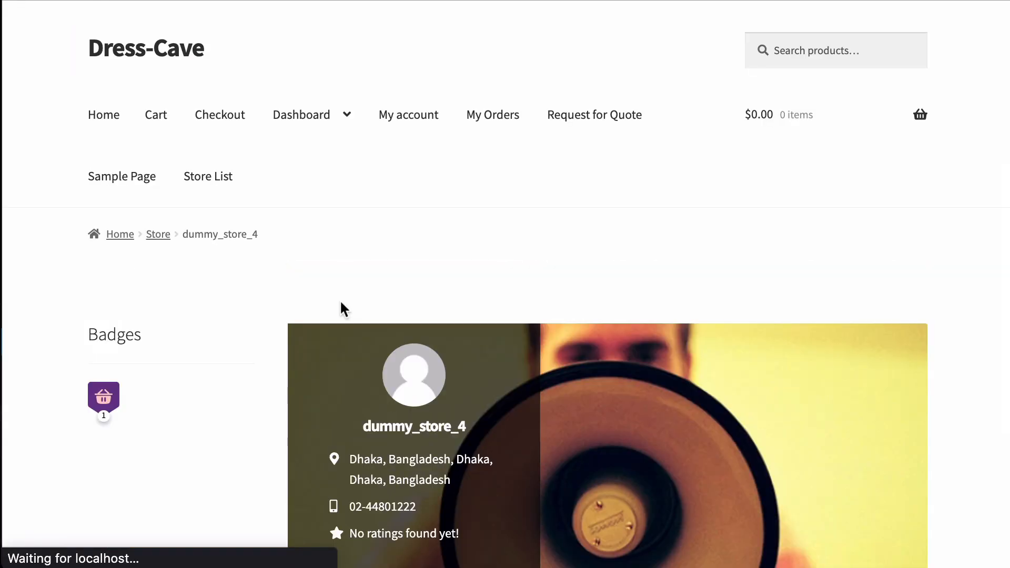
mouse_move(104, 314)
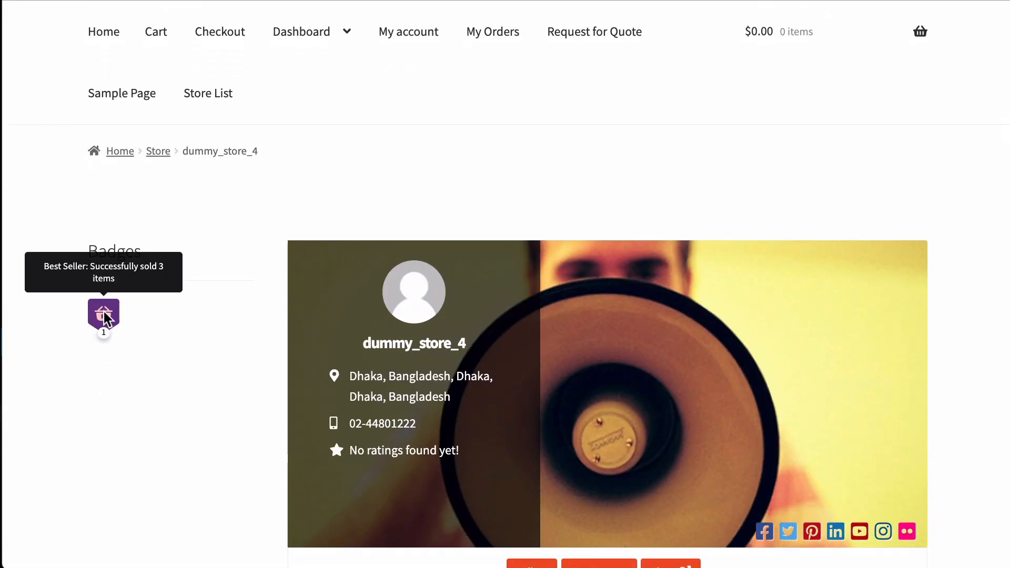
Step: Scroll dummy_store_4's store page past the Best Seller badge and products, then the Shop listing
scroll("down", 3)
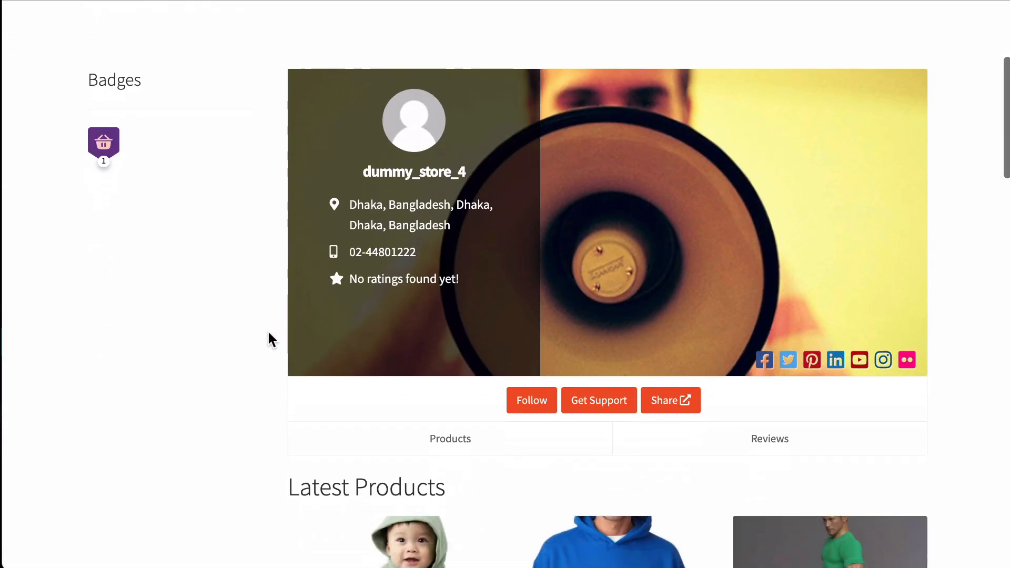
scroll("down", 3)
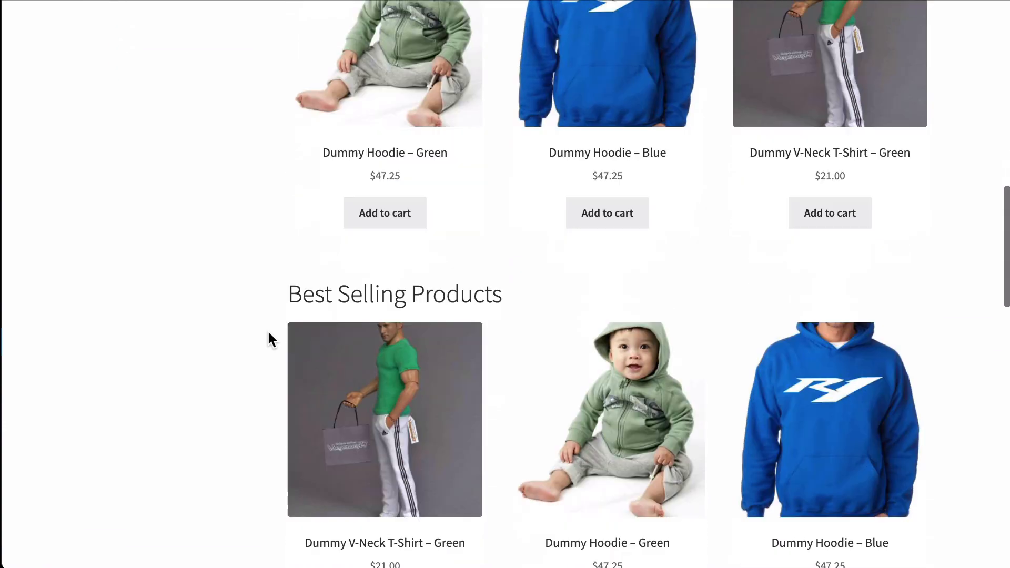
scroll("down", 3)
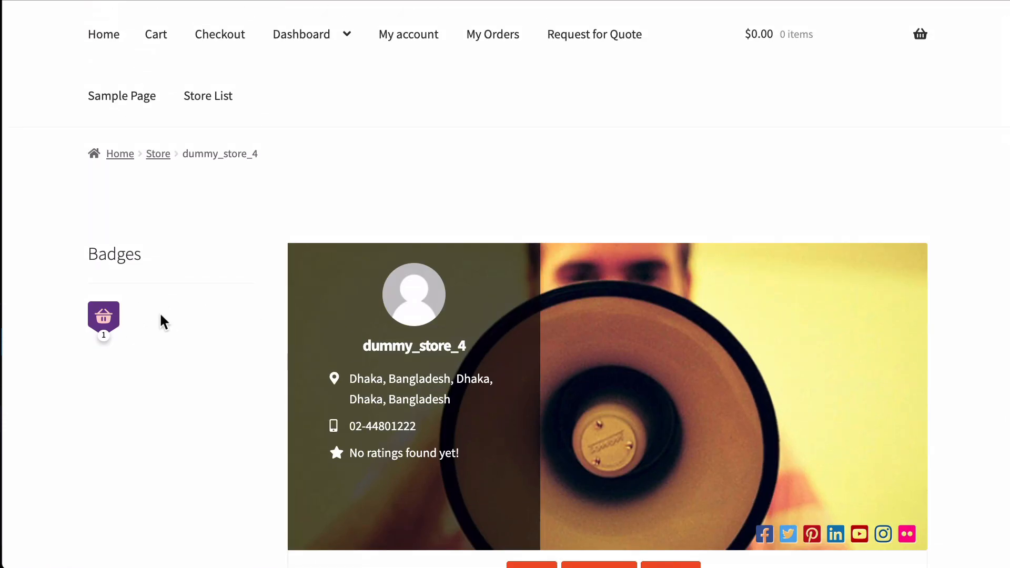
mouse_move(492, 33)
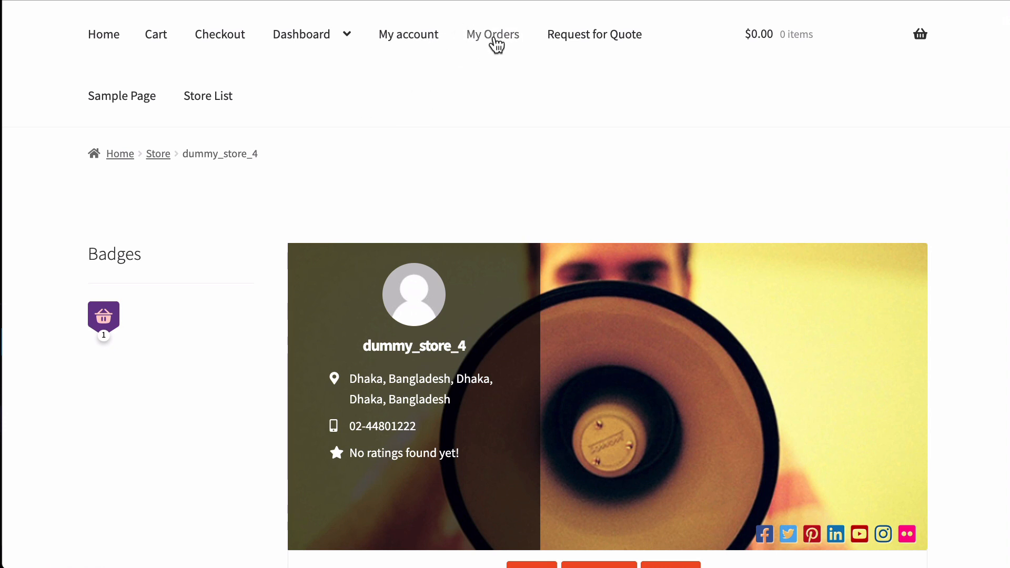
scroll("down", 3)
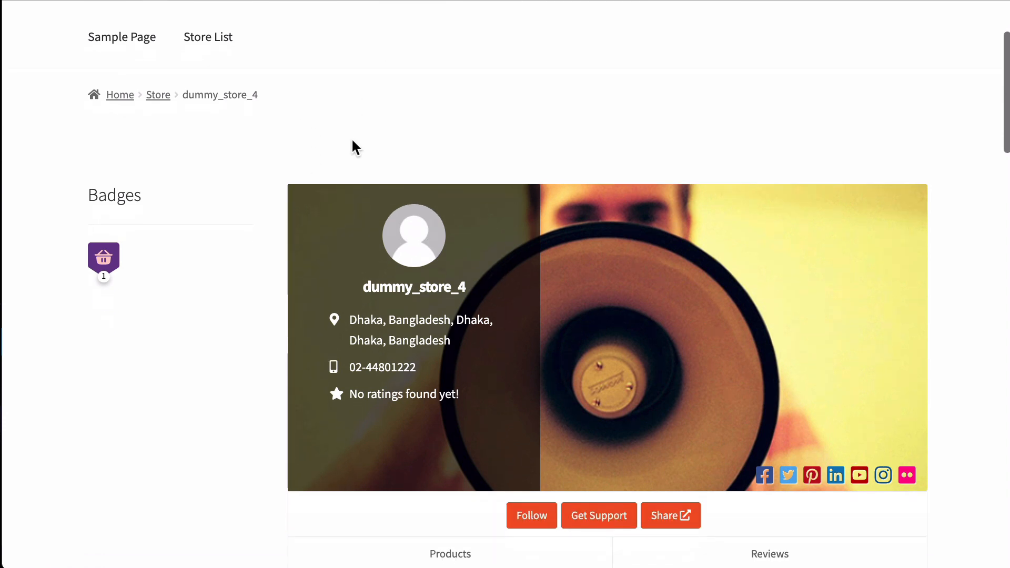
scroll("down", 3)
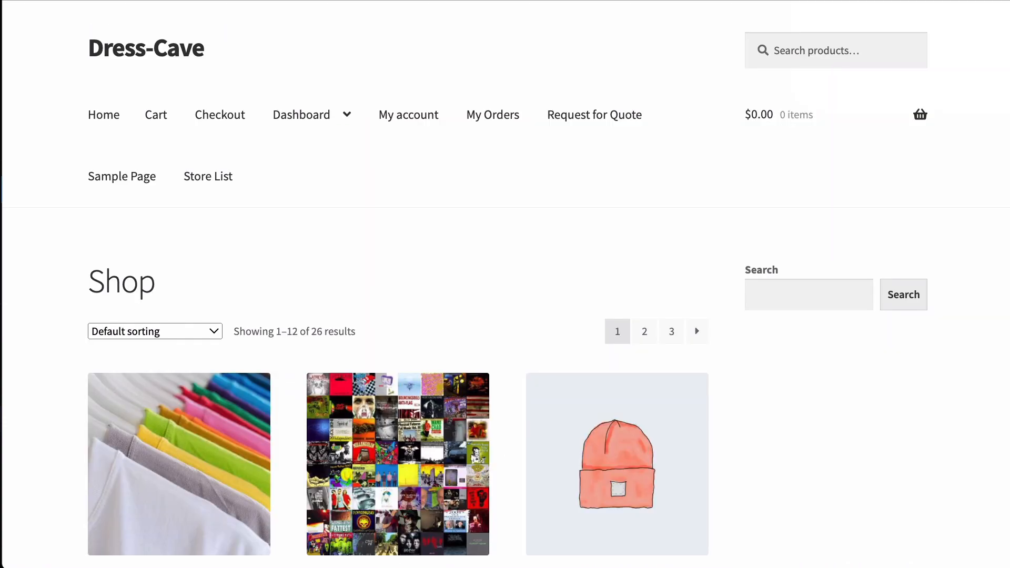
scroll("down", 3)
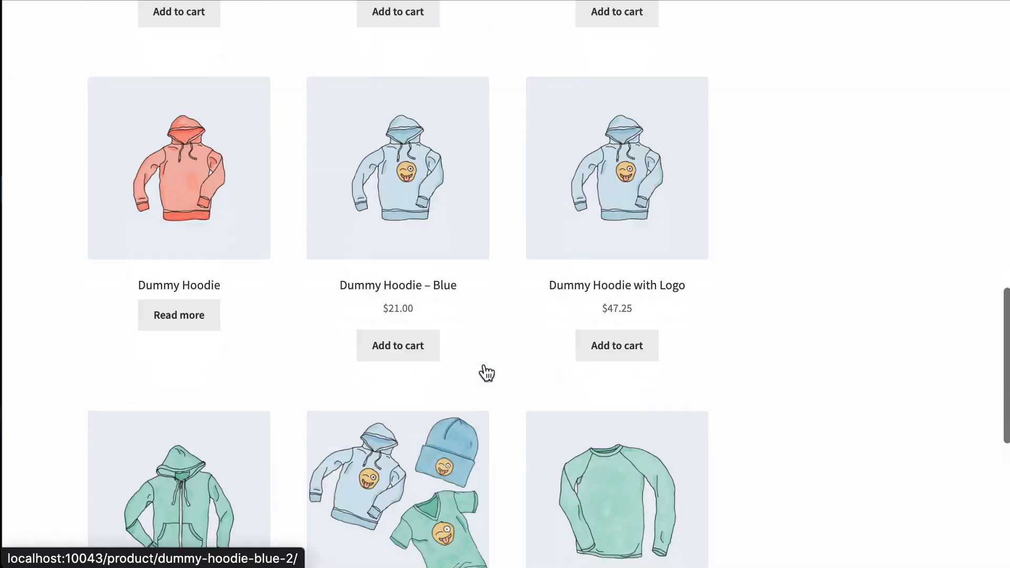